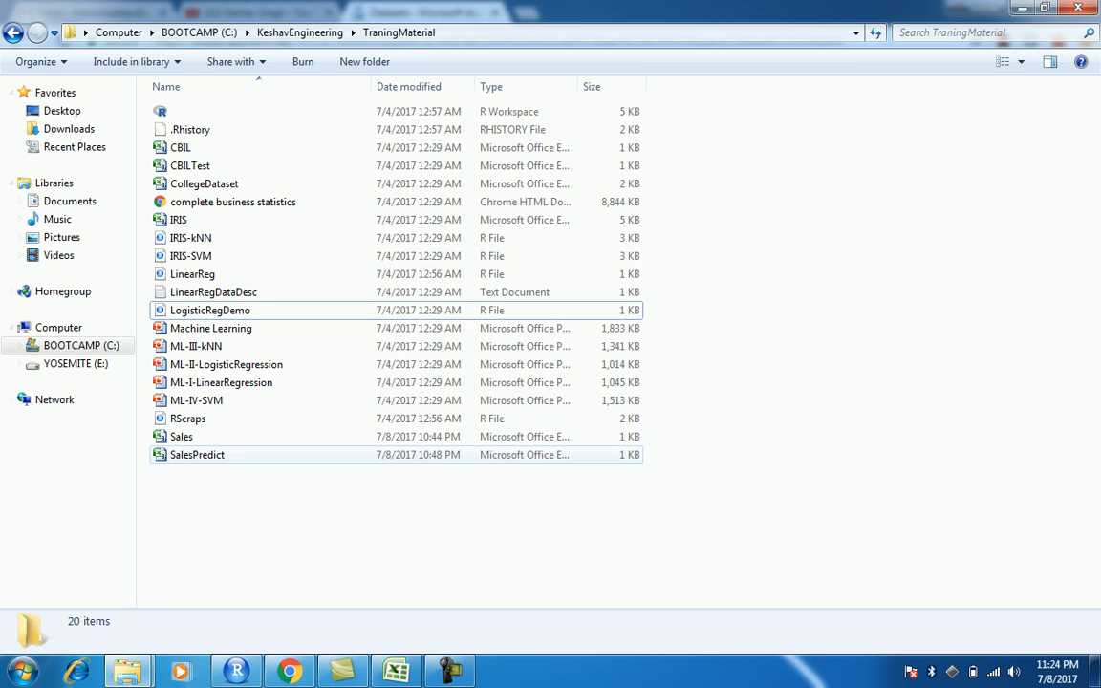
# - Review the CollegeDataset workbook's gender, rank, degree and salary columns in Excel
pyautogui.doubleClick(181, 436)
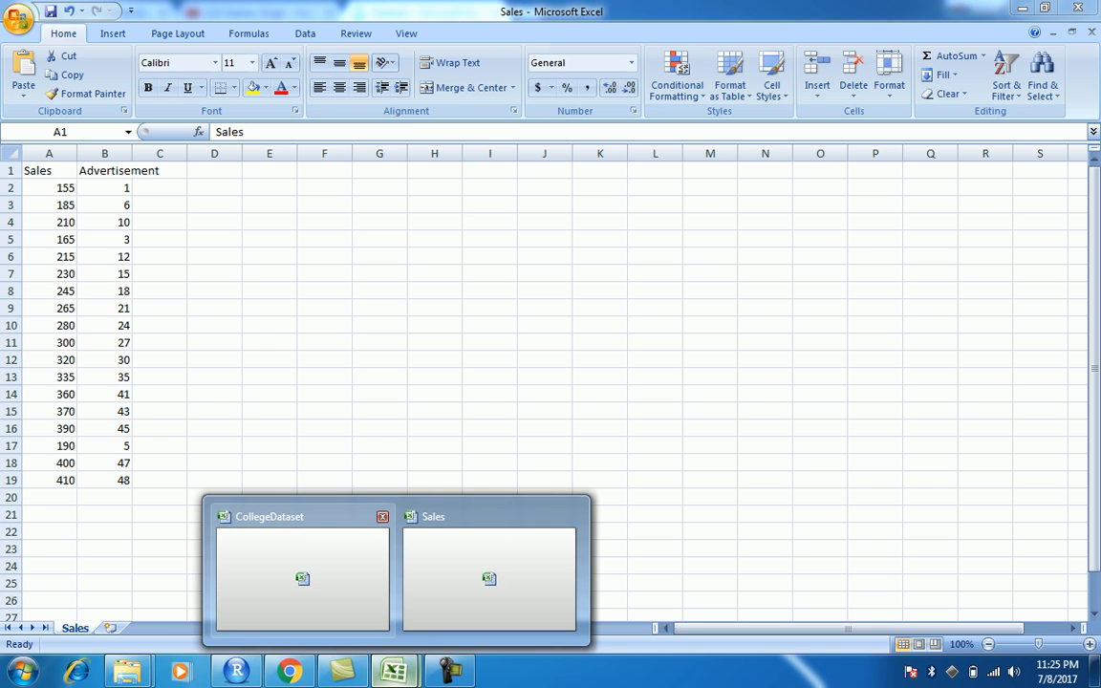
pyautogui.click(302, 574)
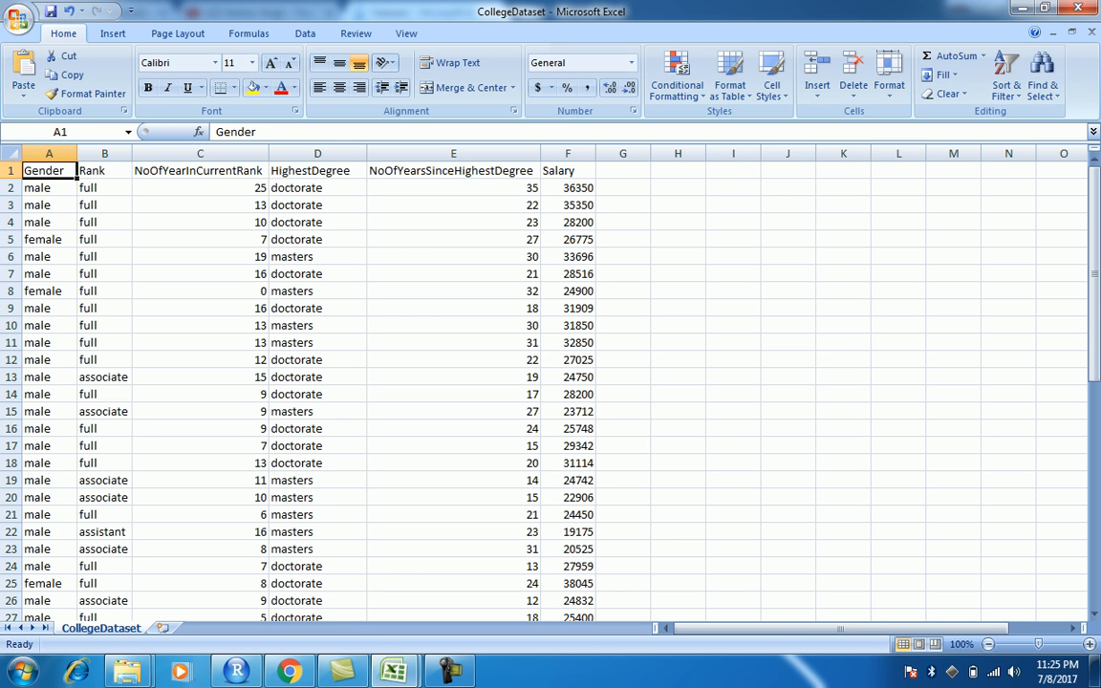
pyautogui.scroll(-3)
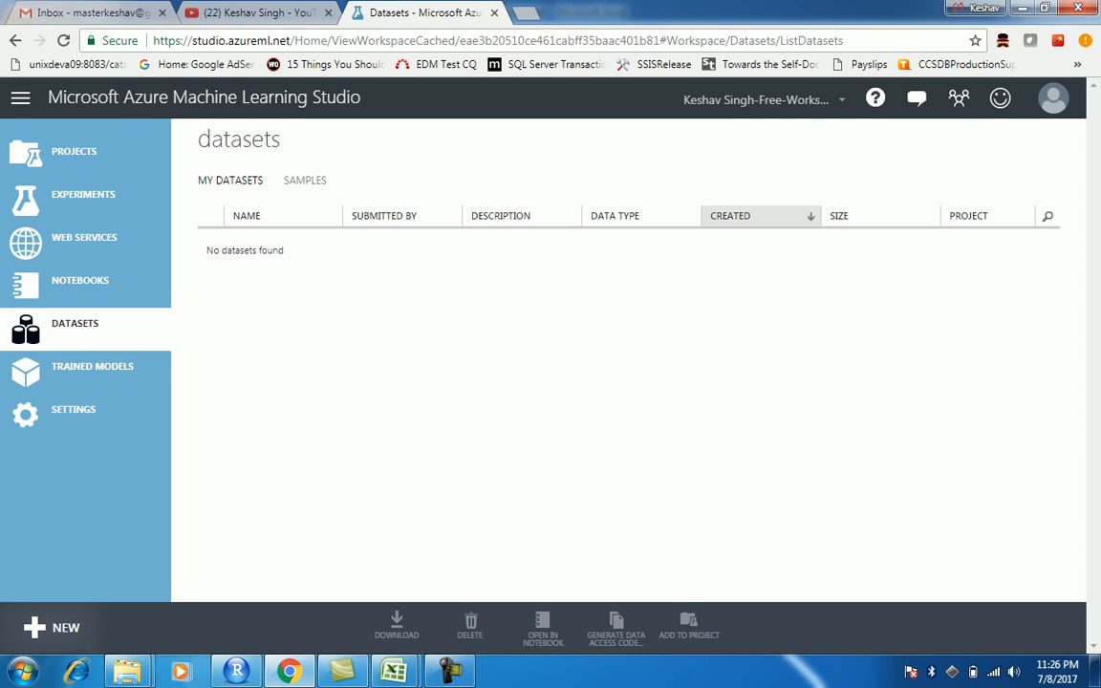
# - Start a new dataset upload and browse to the TrainingMaterial folder
pyautogui.click(50, 626)
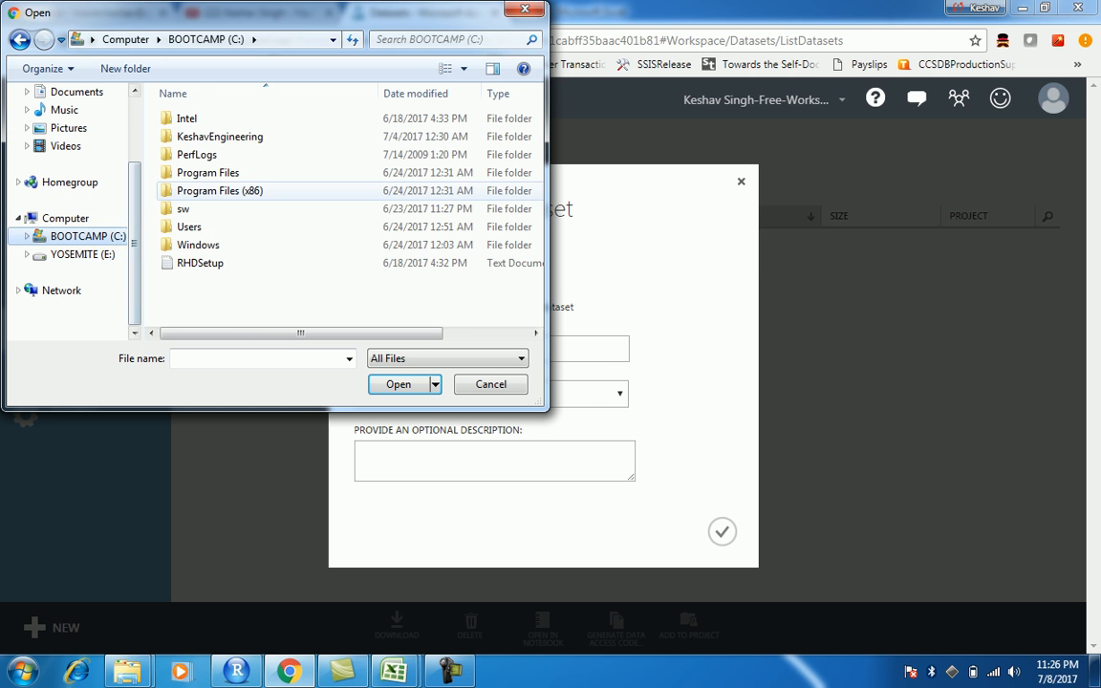
pyautogui.doubleClick(195, 153)
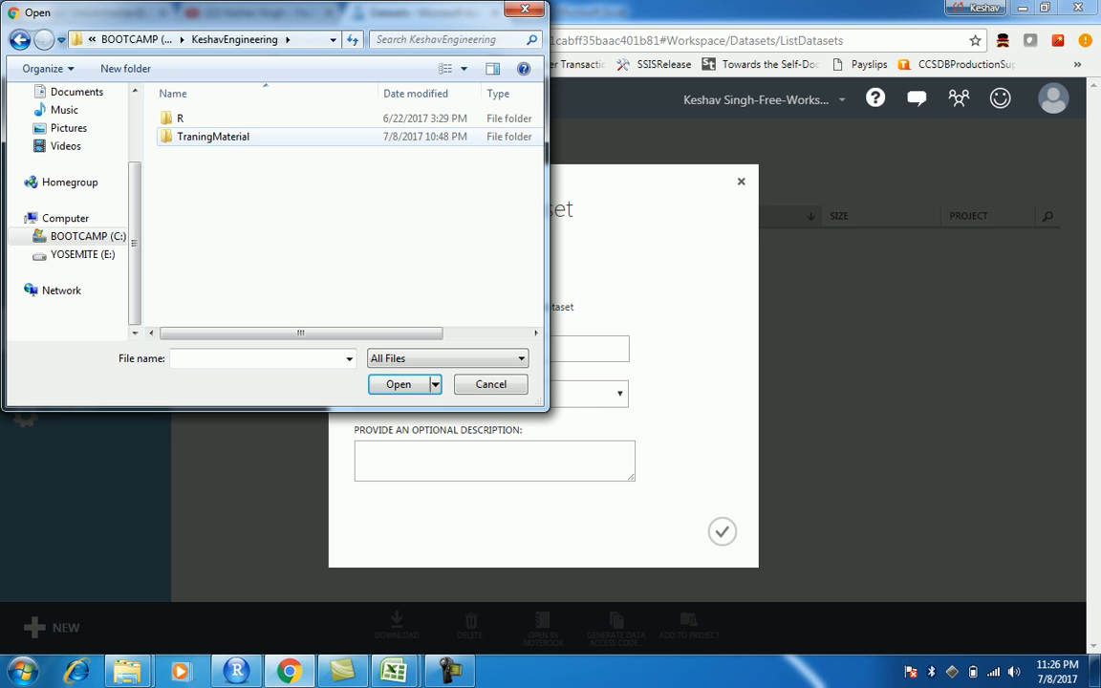
pyautogui.doubleClick(214, 136)
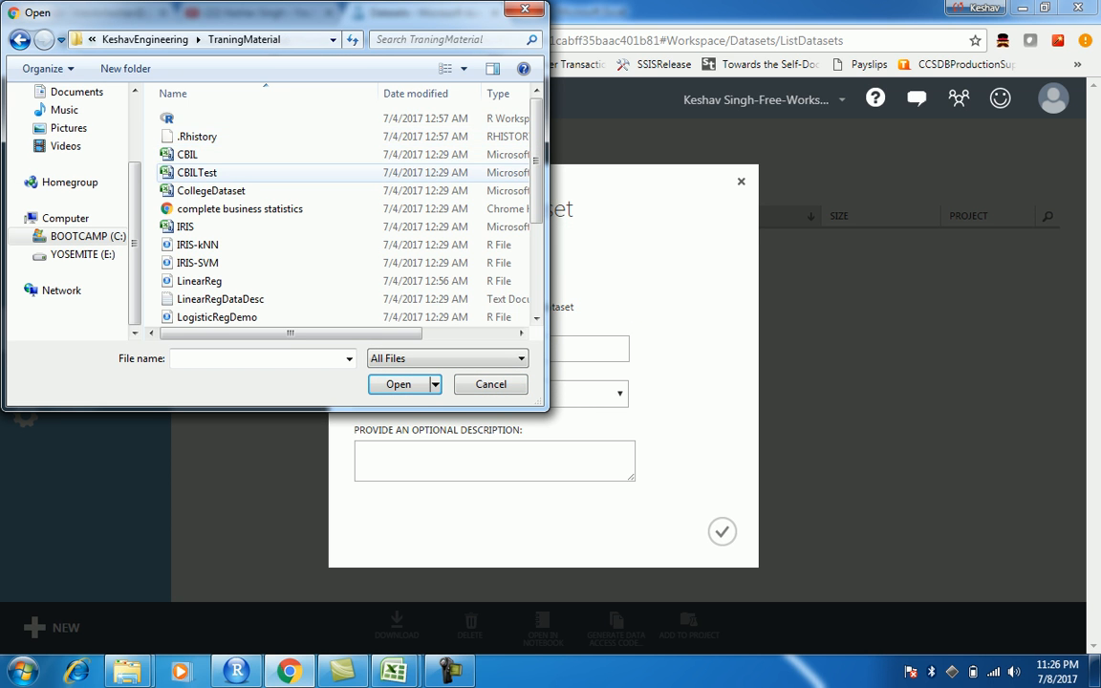
pyautogui.click(398, 382)
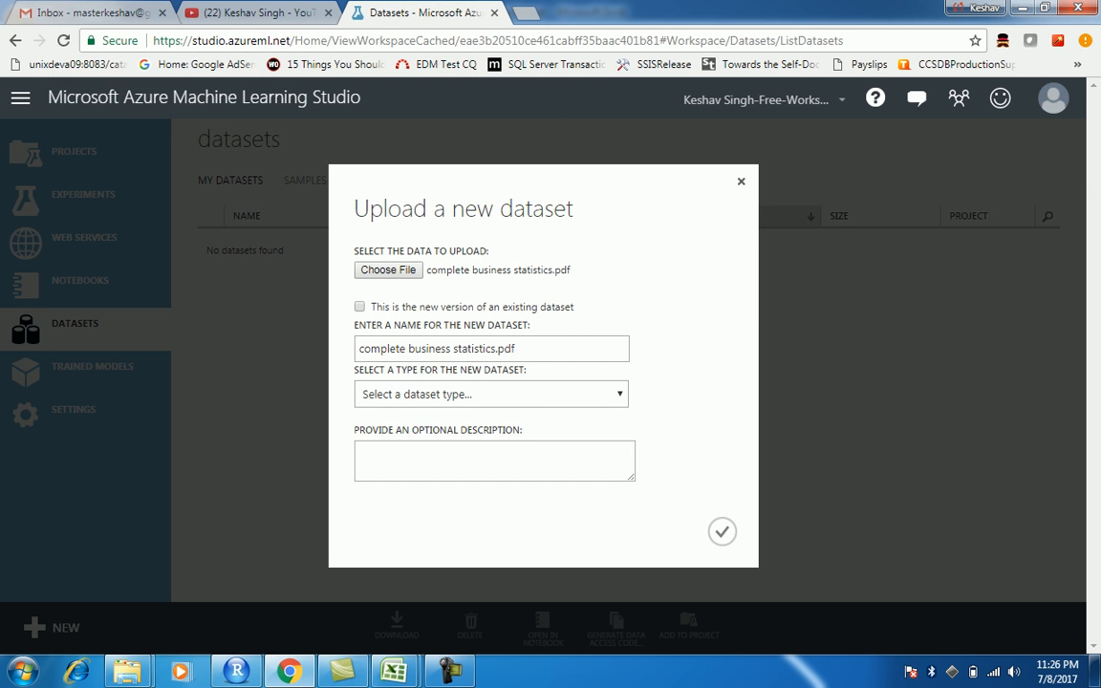
pyautogui.click(491, 347)
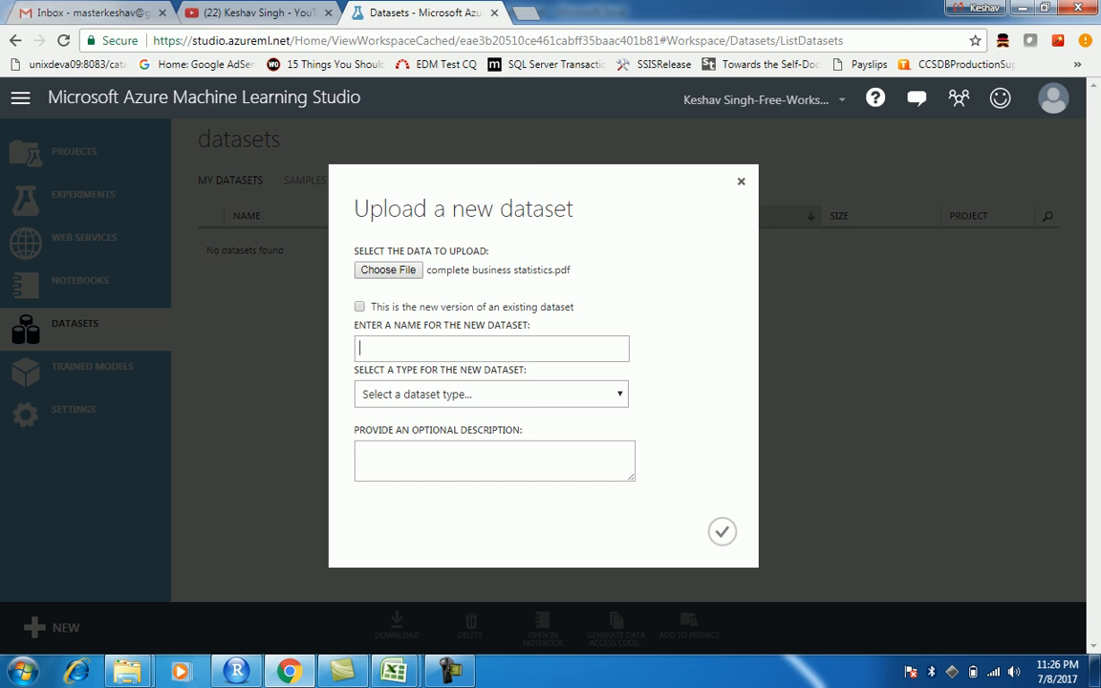
# - Choose CollegeDataset as the file and confirm the upload as a GenericCSV dataset
pyautogui.click(386, 269)
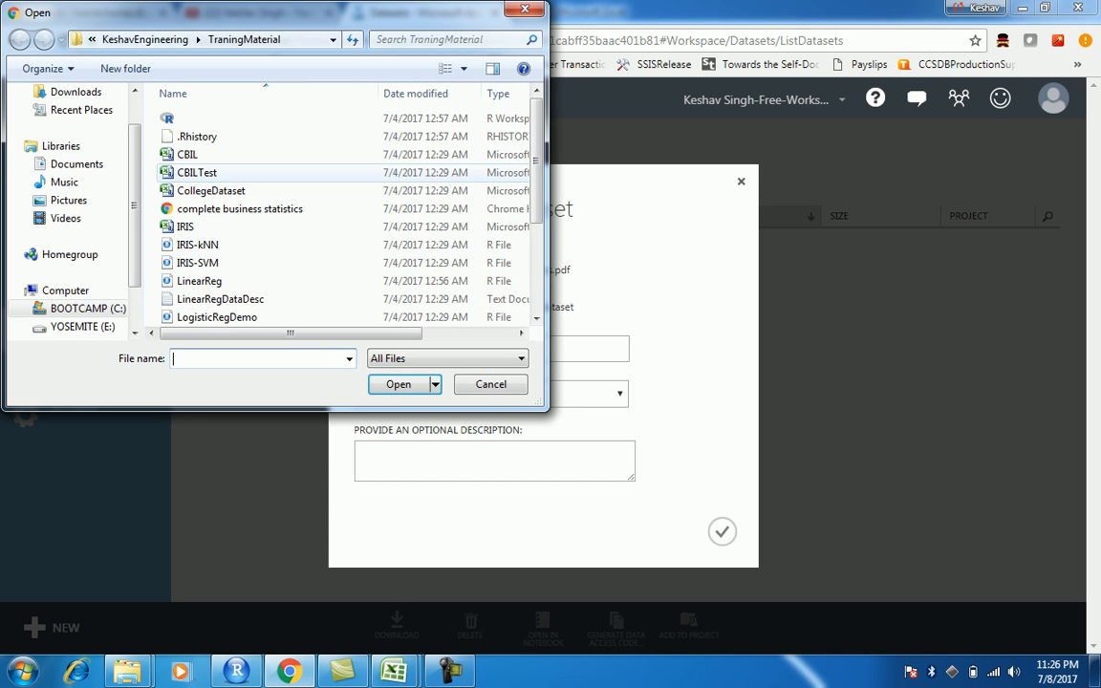
pyautogui.click(210, 191)
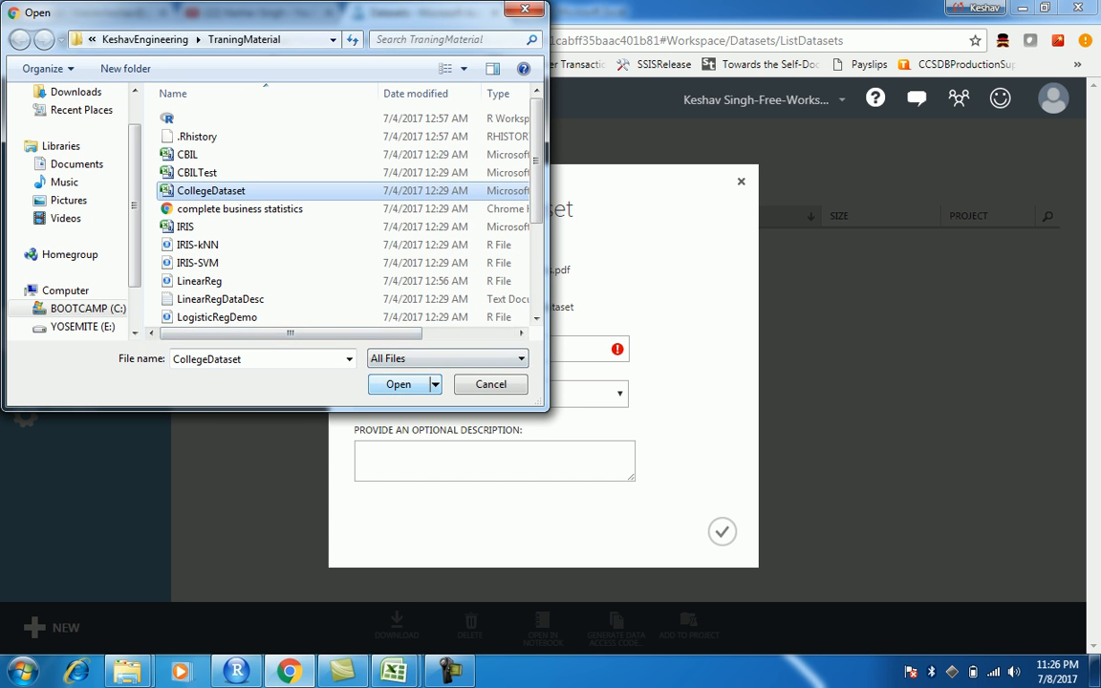
pyautogui.click(398, 382)
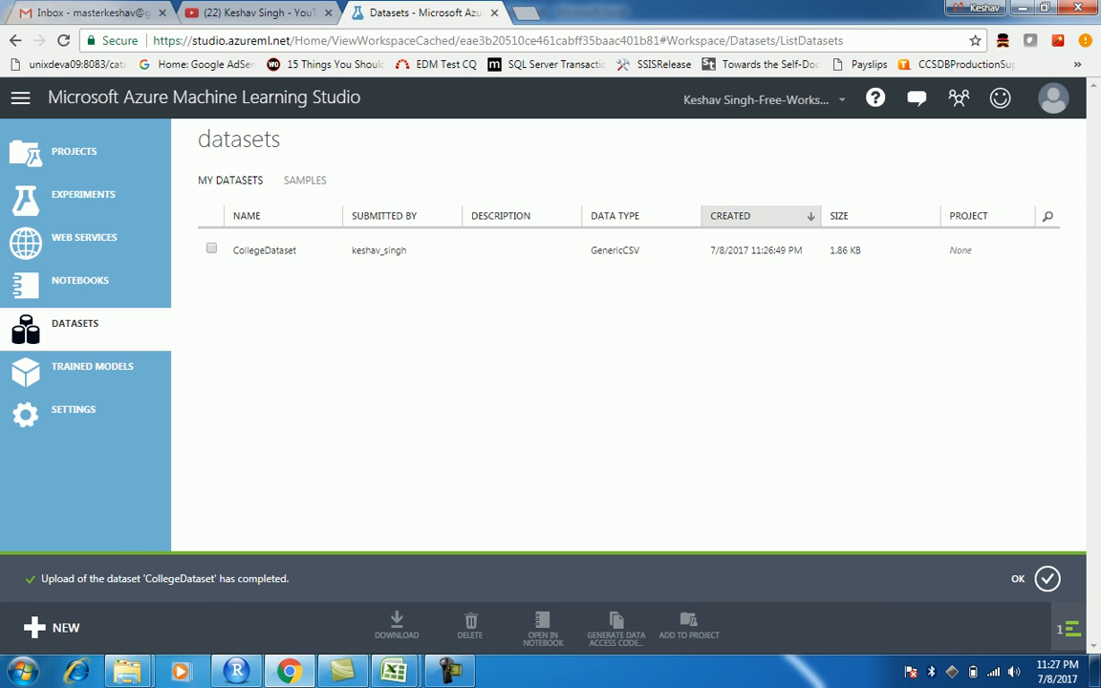
# - Select the CollegeDataset row, then switch to the empty Experiments list
pyautogui.click(264, 248)
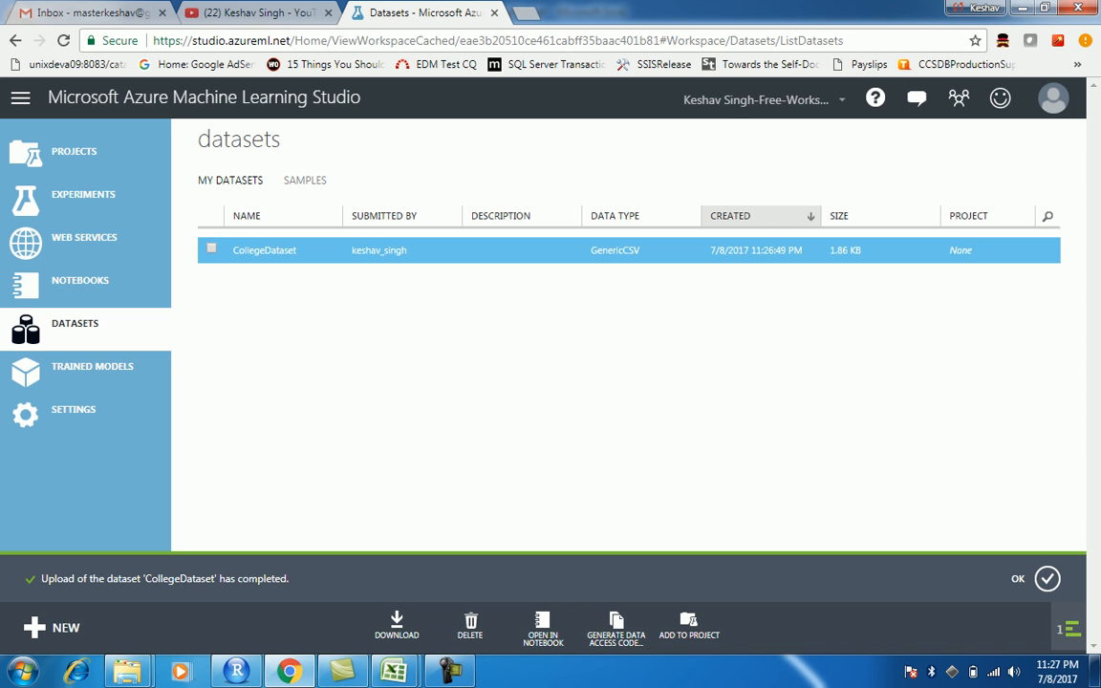
pyautogui.doubleClick(378, 249)
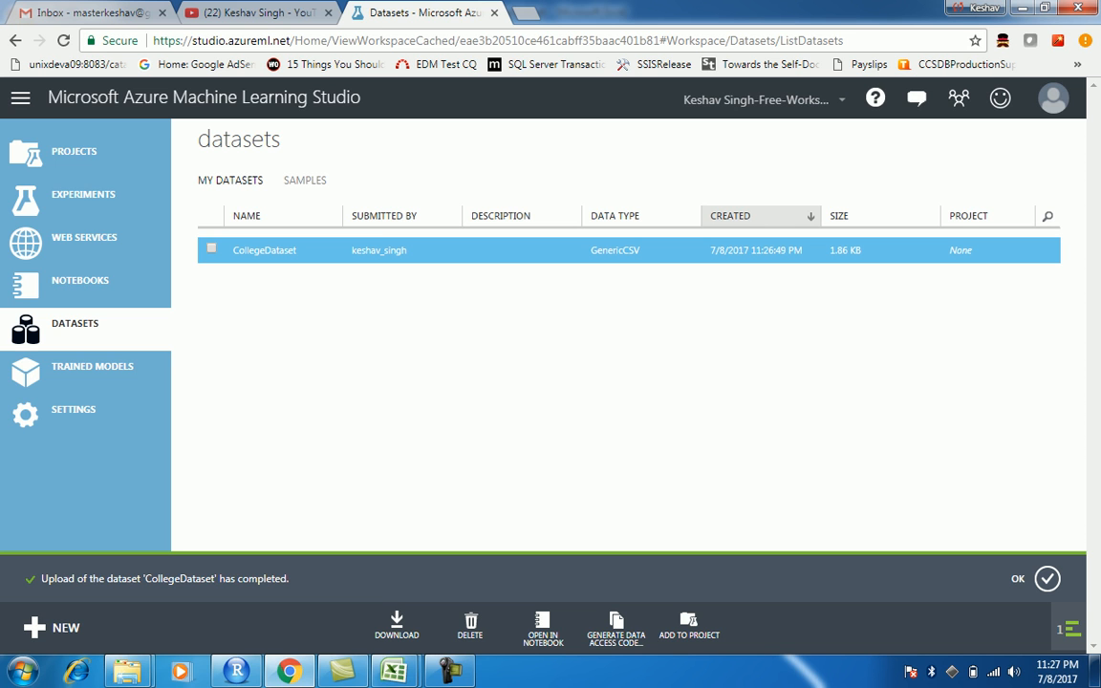
pyautogui.click(82, 195)
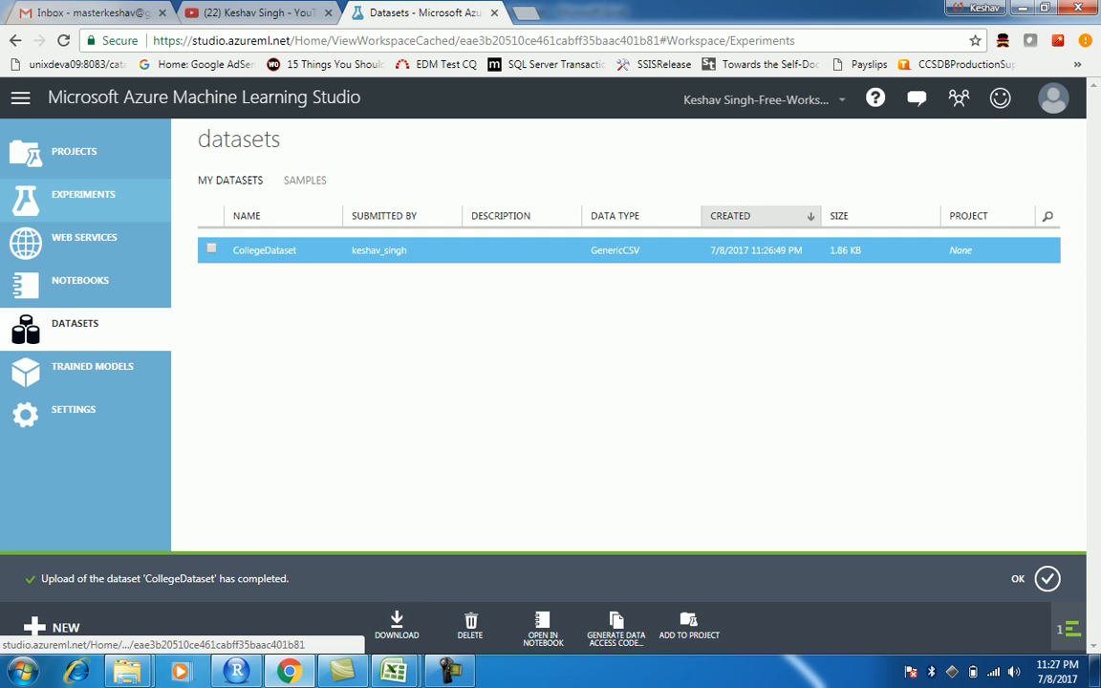
pyautogui.click(85, 195)
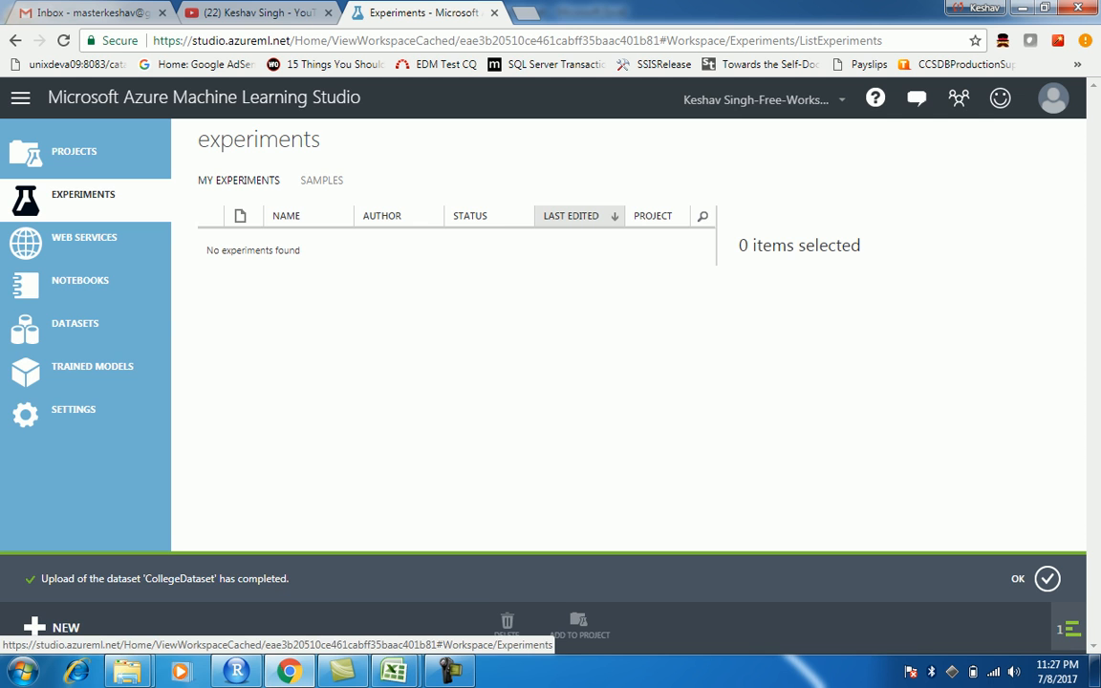
# - Create a new blank experiment
pyautogui.click(51, 627)
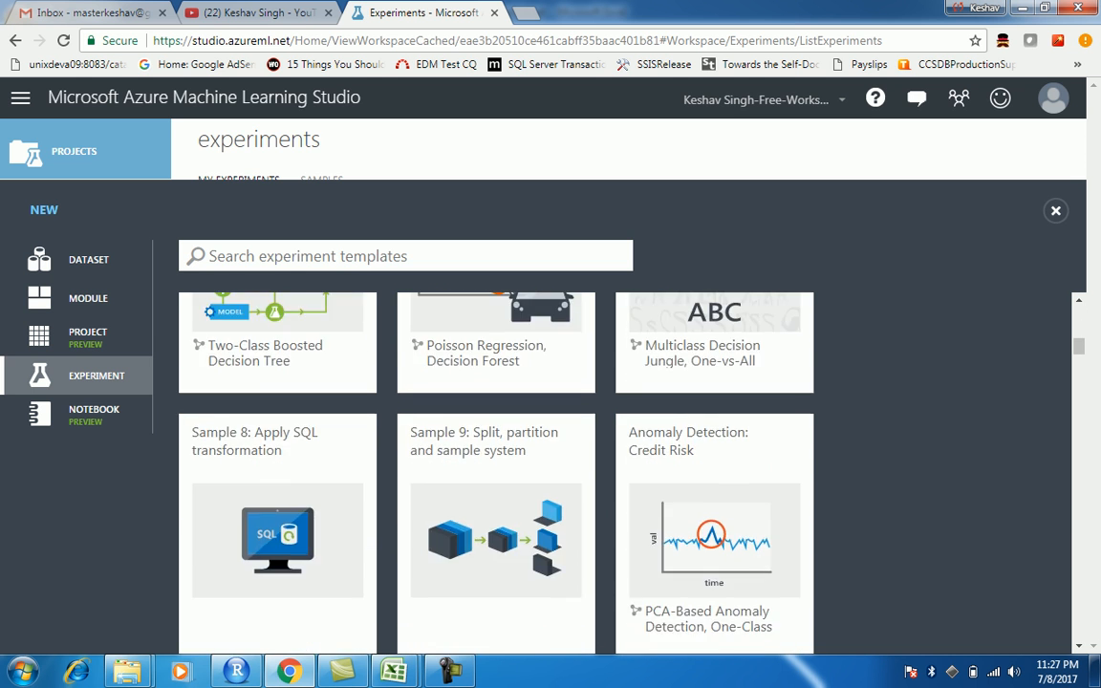
pyautogui.scroll(3)
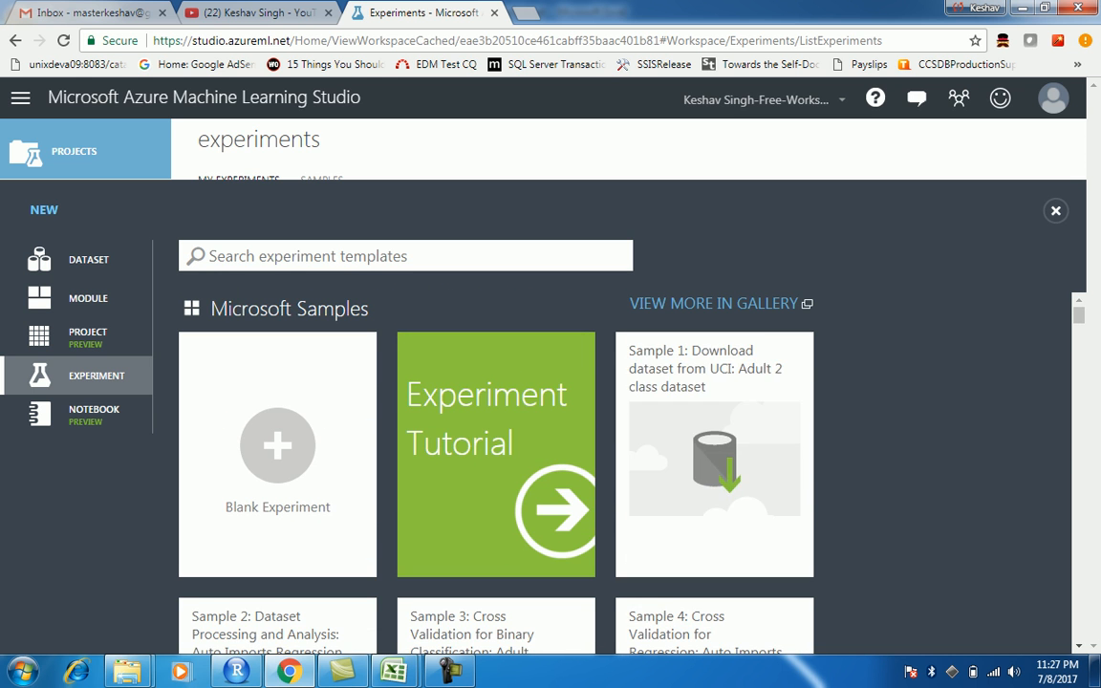
pyautogui.click(277, 455)
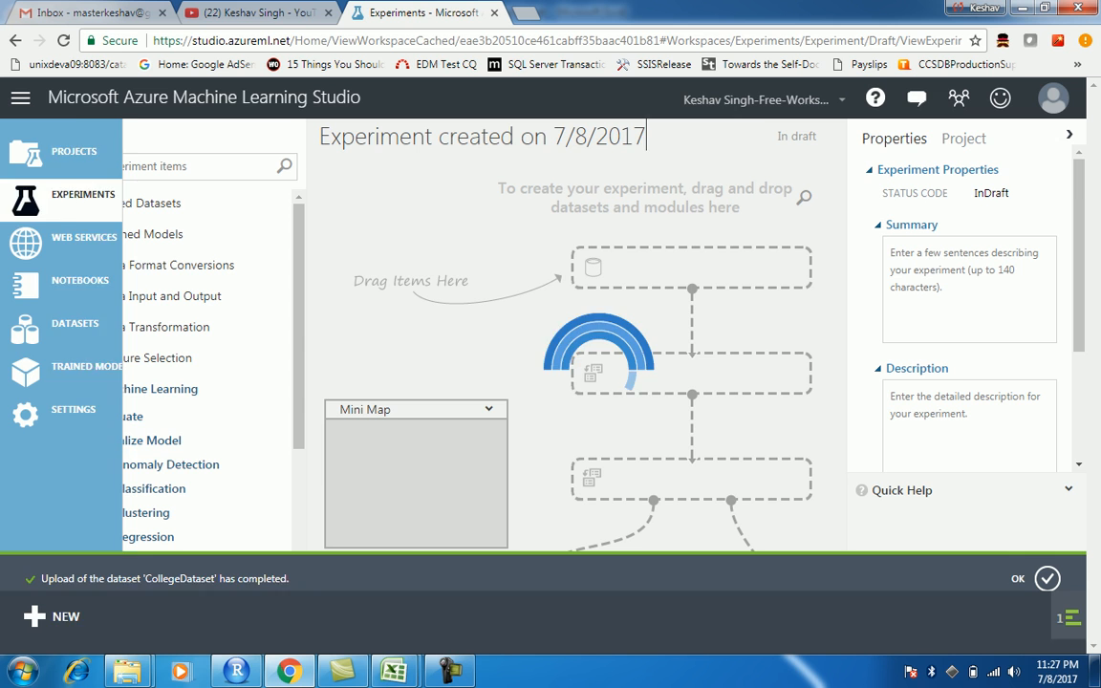
# - Rename the experiment to CollegeSalary, correcting mistyped letters
pyautogui.click(65, 134)
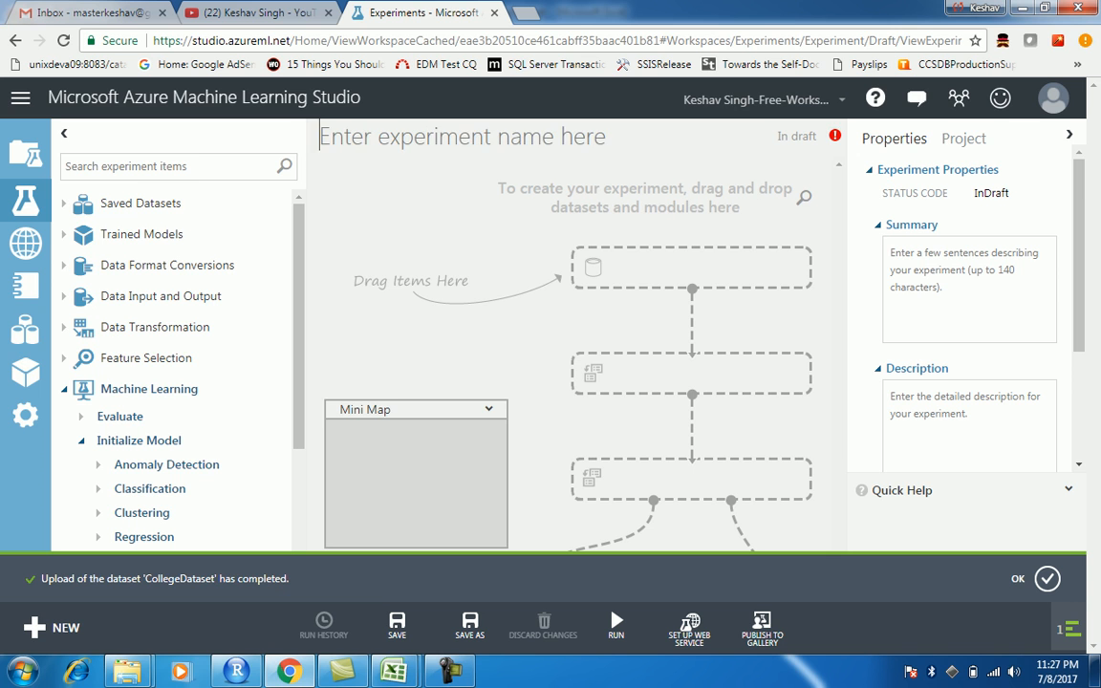
pyautogui.write('College F')
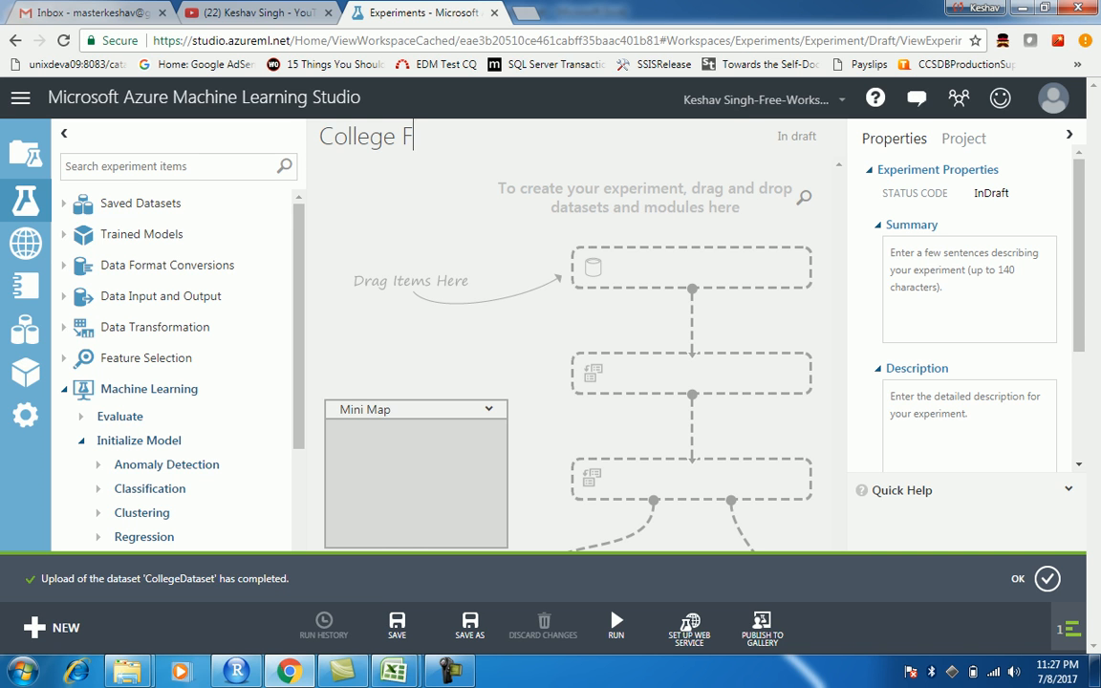
pyautogui.write('ucul')
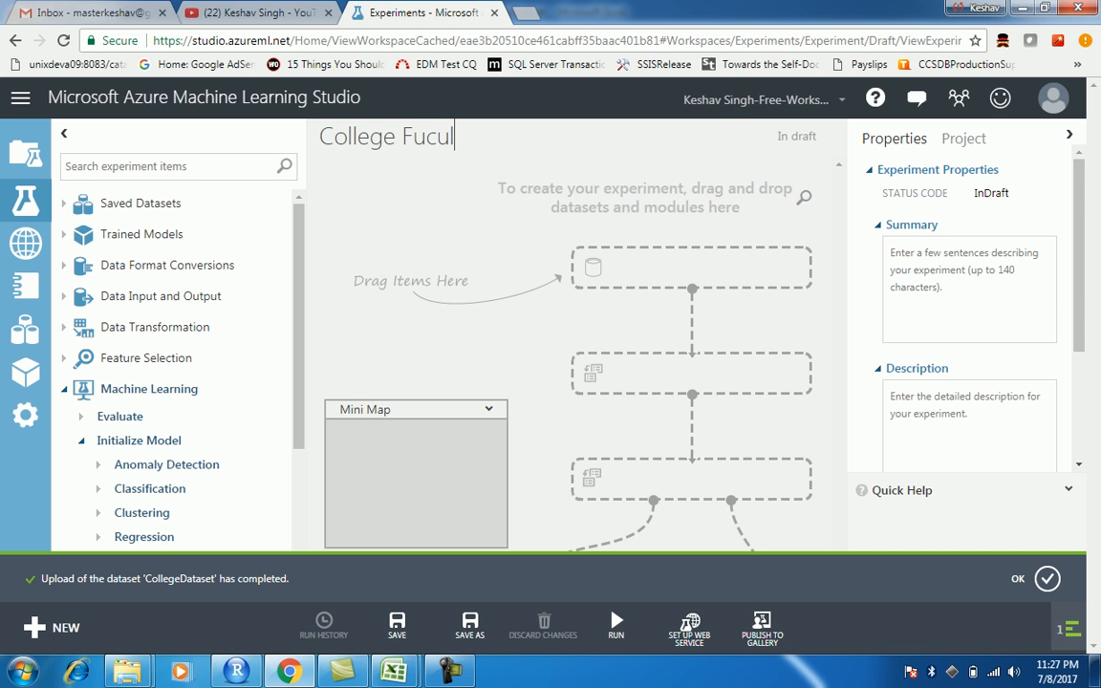
pyautogui.press('Backspace')
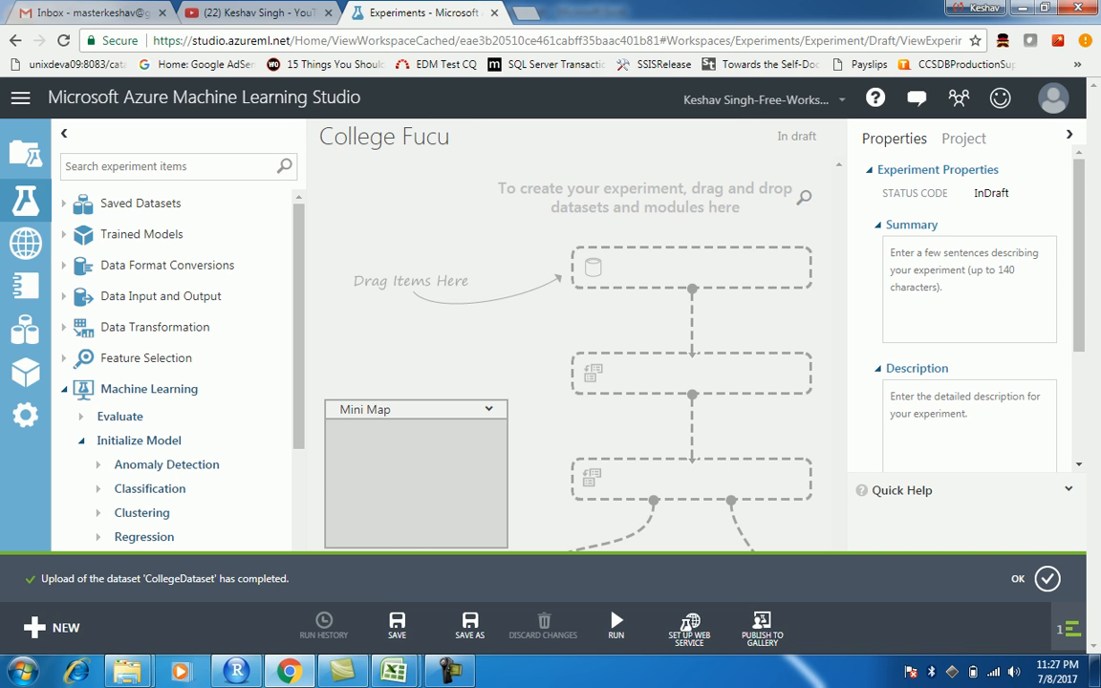
pyautogui.press('BackSpace')
pyautogui.write('Salary')
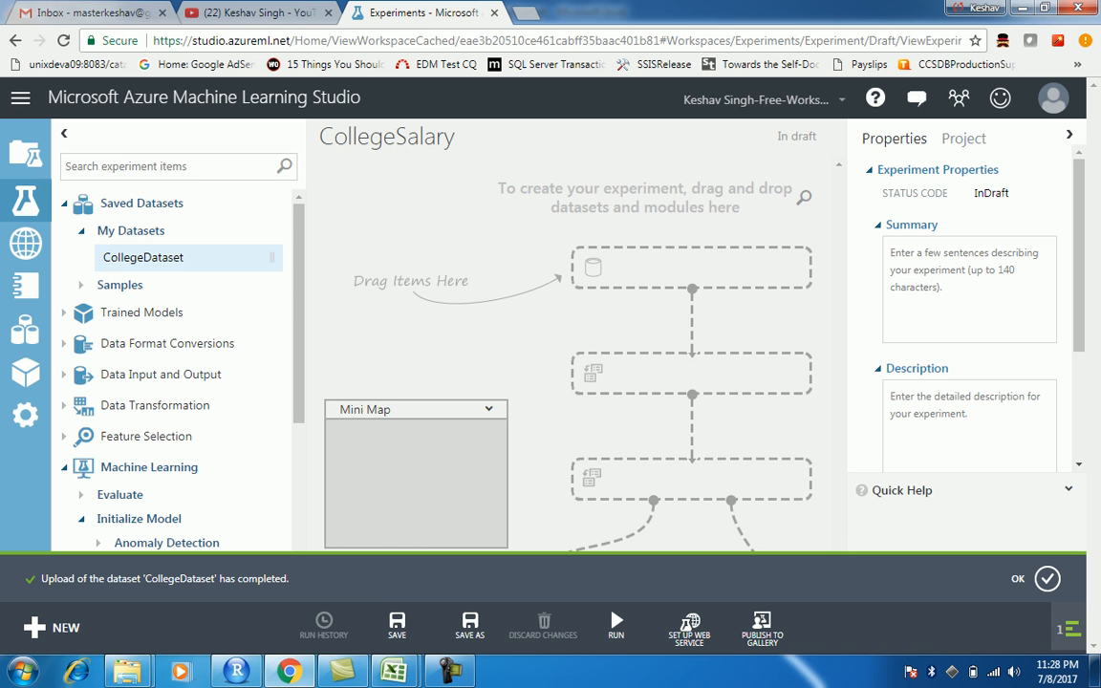
# - Place CollegeDataset on the canvas and visualize its 52 rows and 6 columns
pyautogui.moveTo(142, 256); pyautogui.dragTo(640, 264)
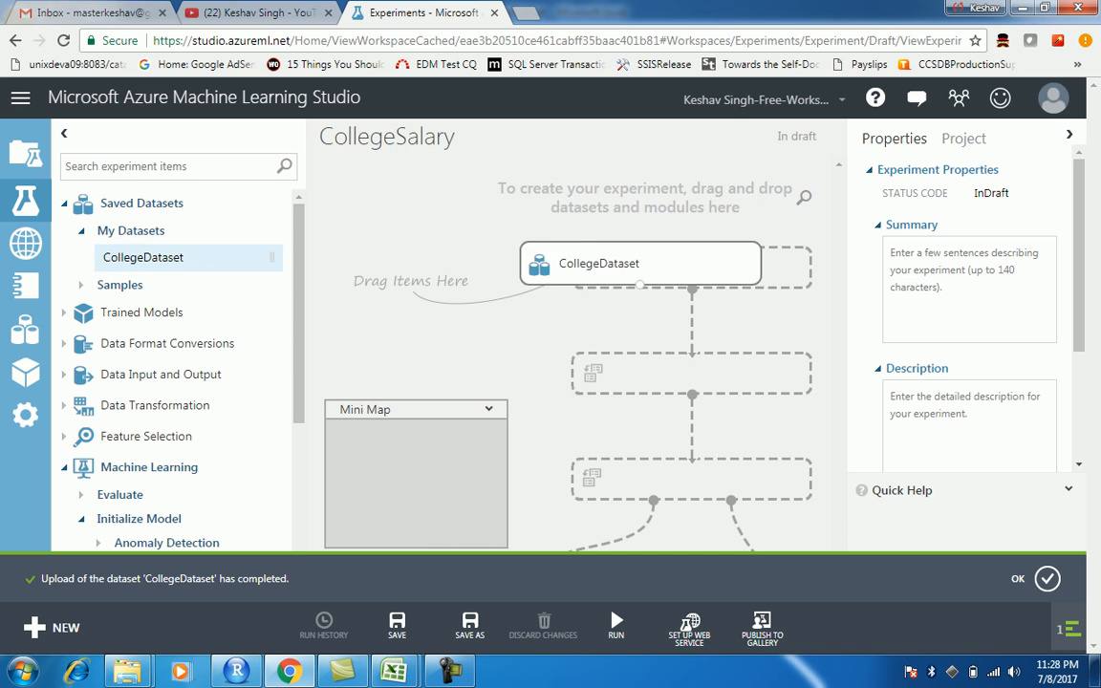
pyautogui.click(640, 264)
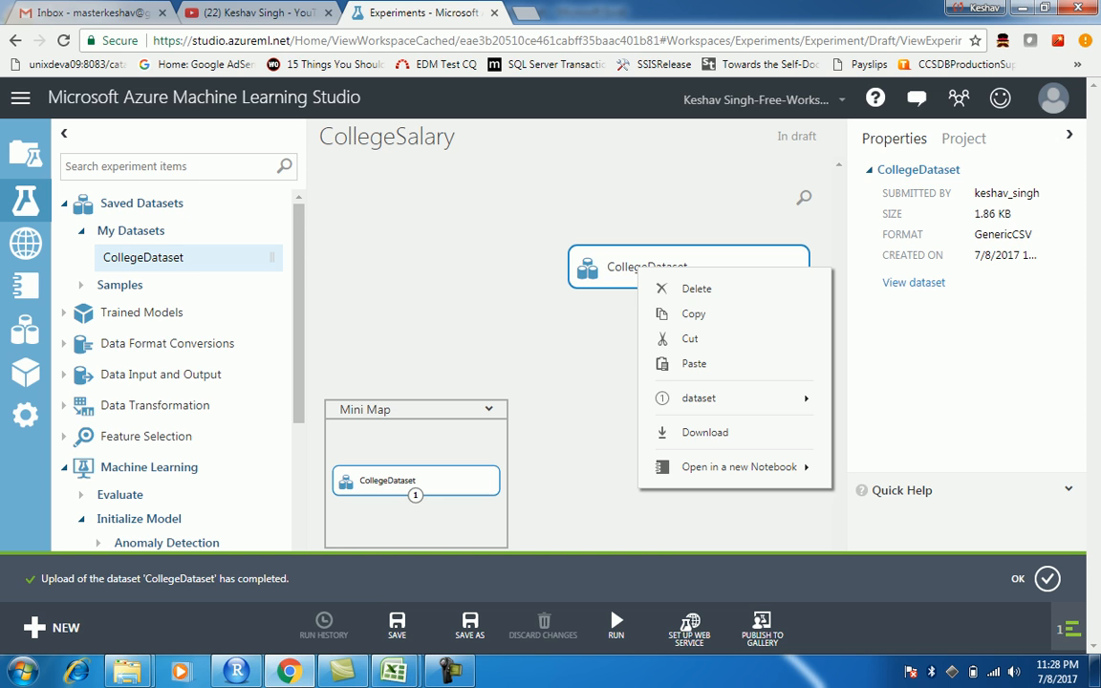
pyautogui.moveTo(700, 397)
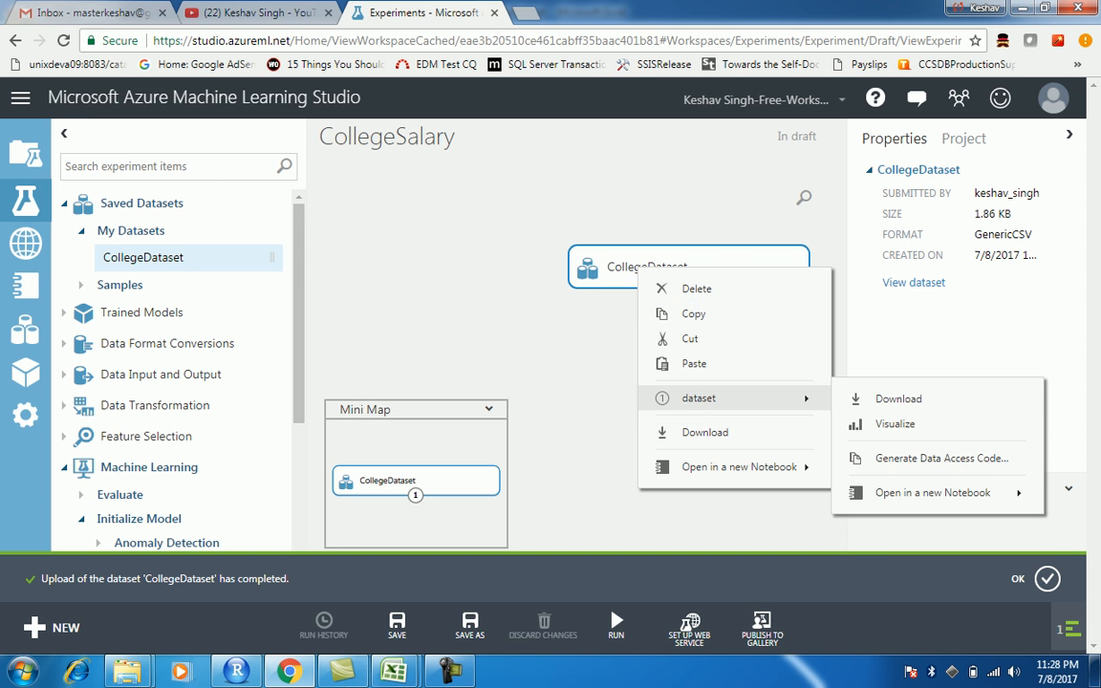
pyautogui.click(895, 424)
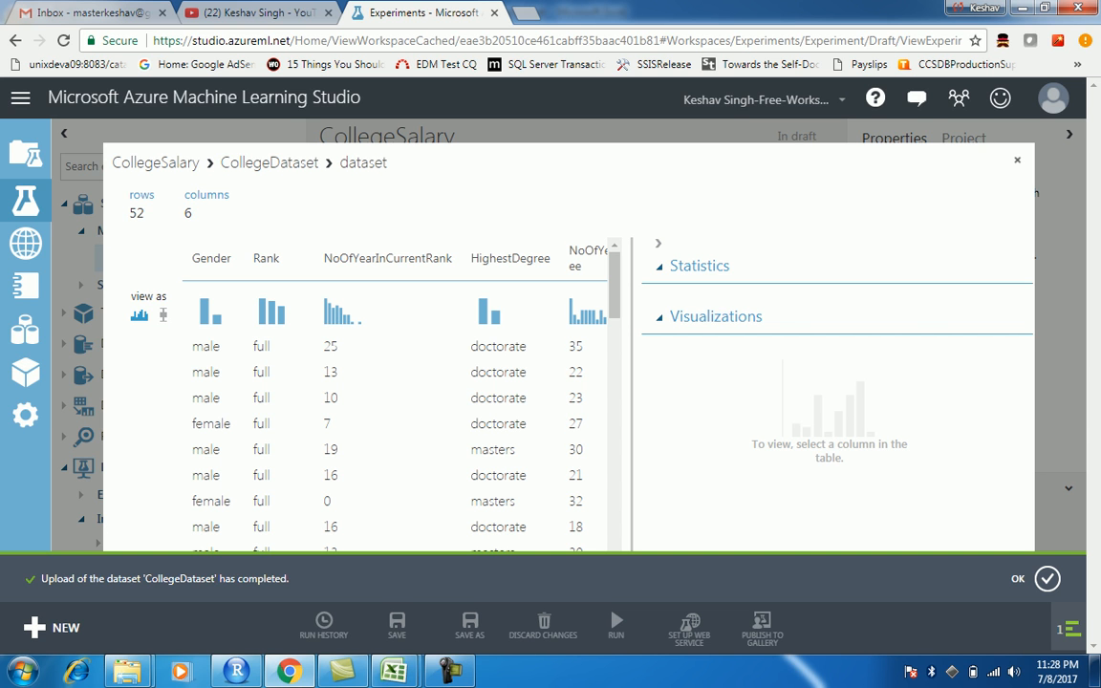
# - View statistics for Gender, Rank, NoOfYearInCurrentRank, HighestDegree, NoOfYearsSinceHighestDegree and Salary, then close the preview
pyautogui.click(211, 258)
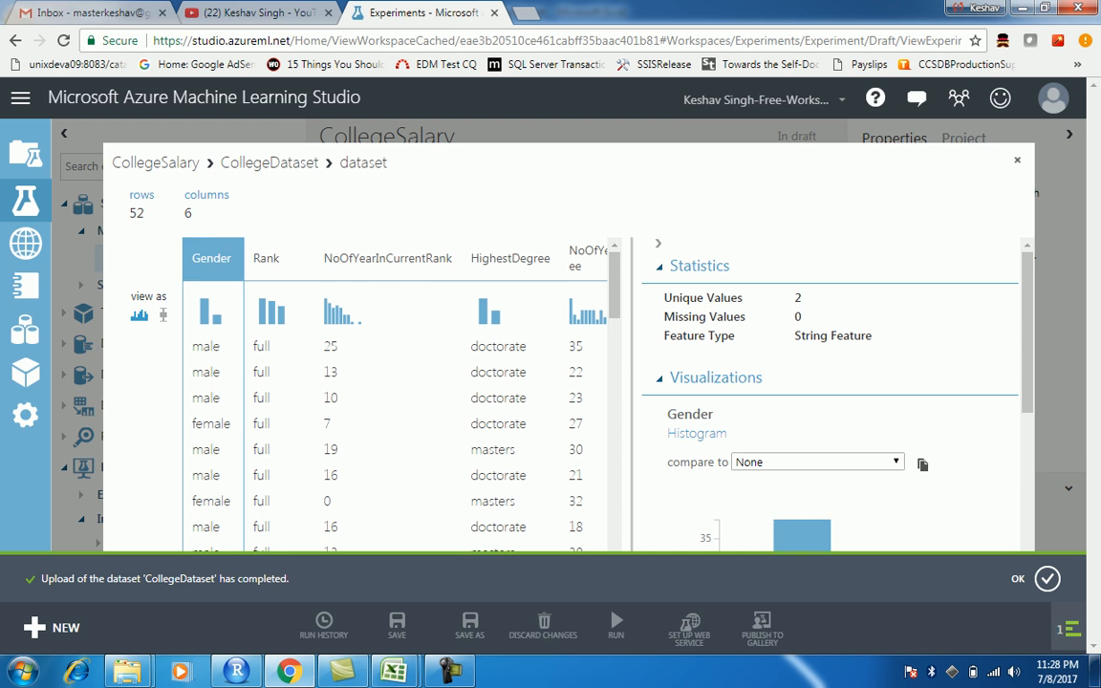
pyautogui.click(265, 258)
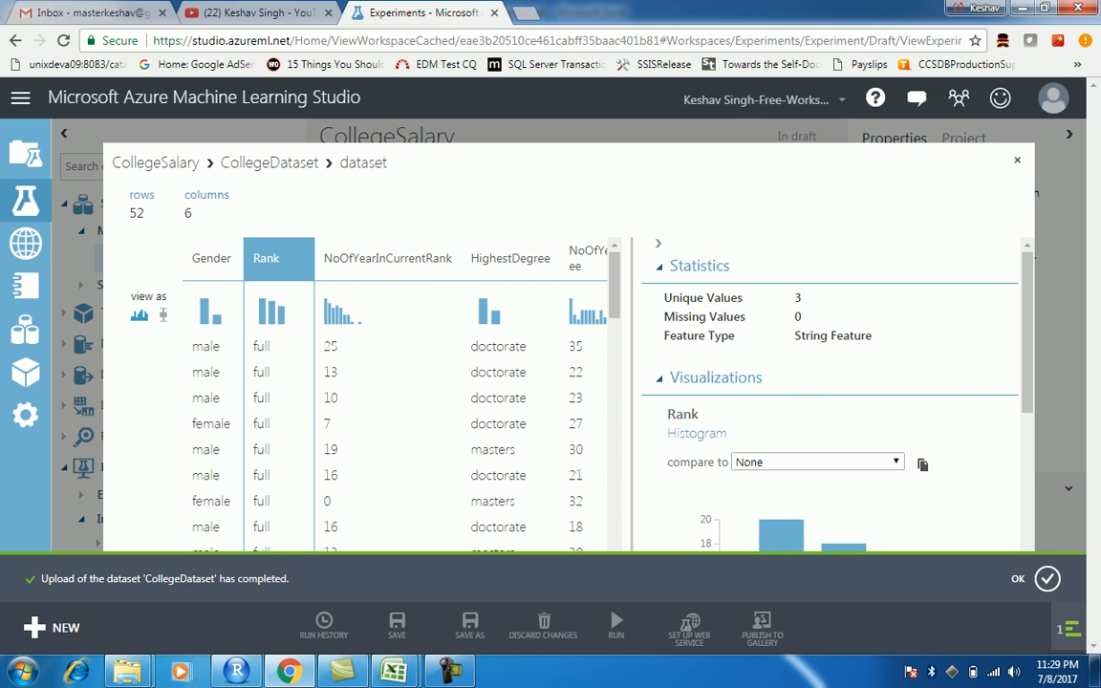
pyautogui.click(386, 258)
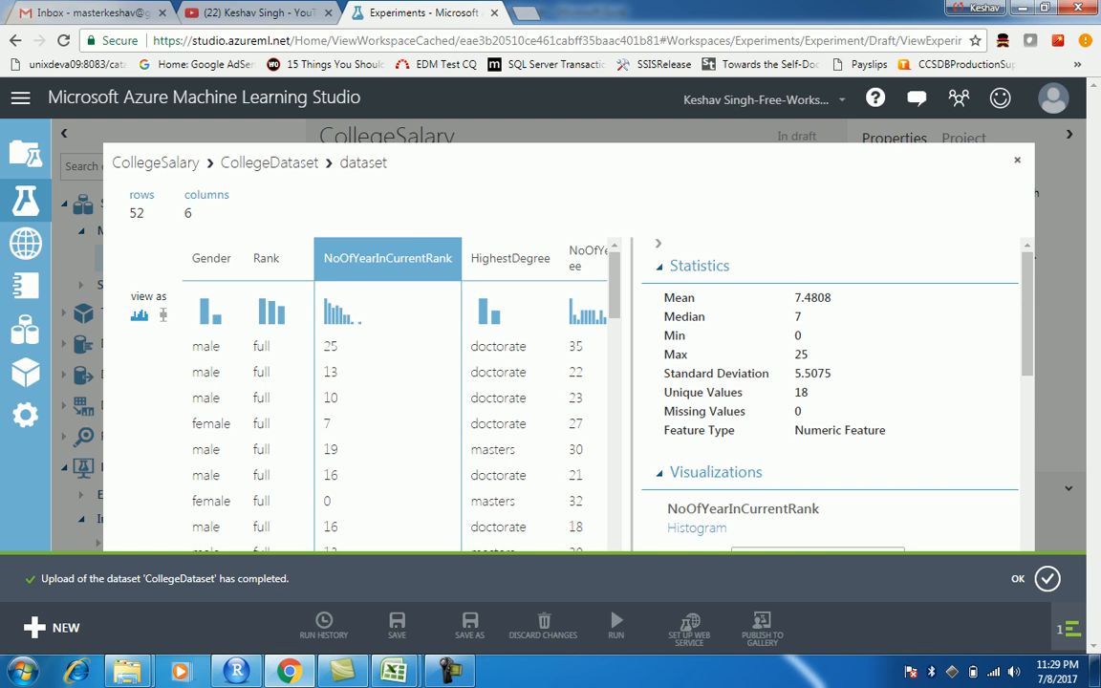
pyautogui.click(509, 258)
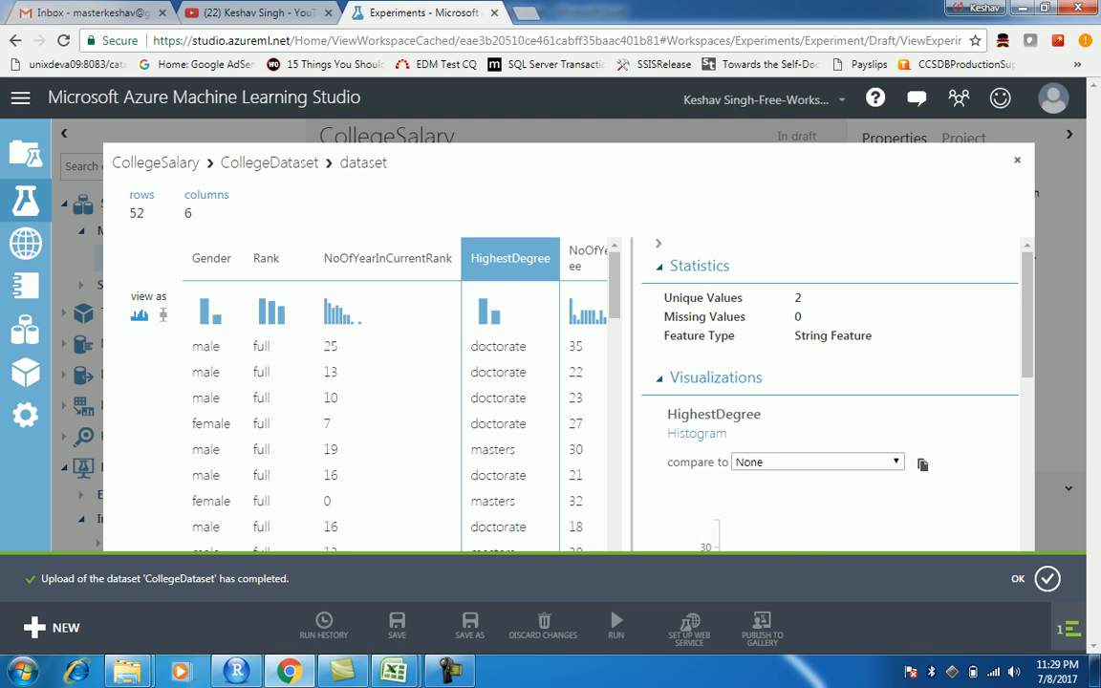
pyautogui.click(582, 258)
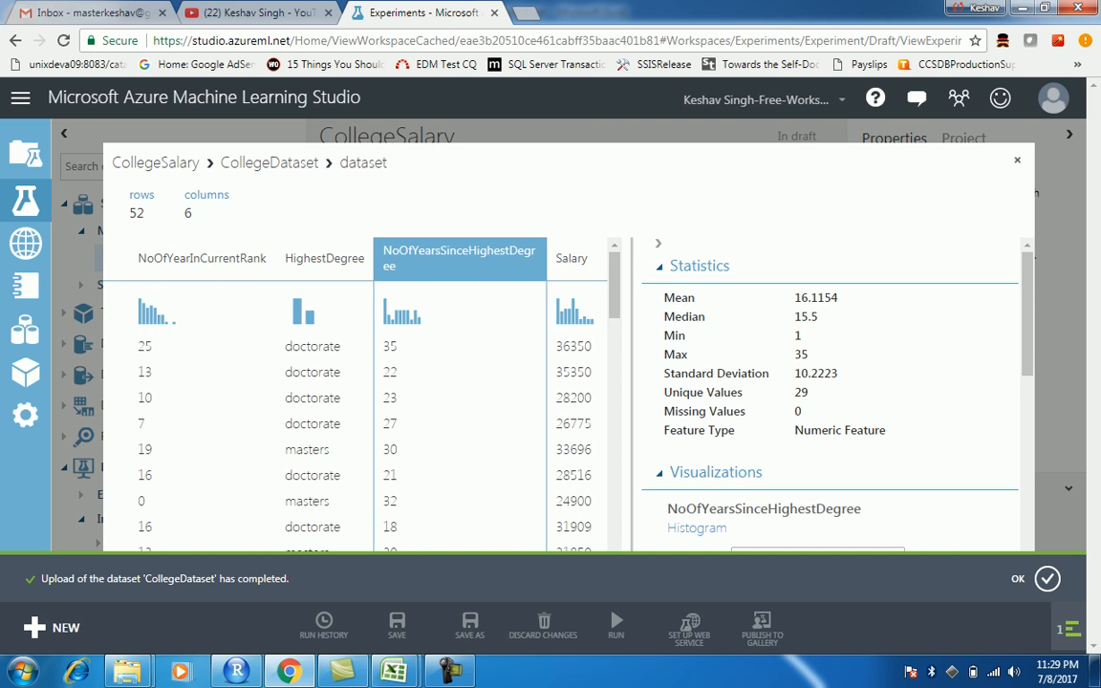
pyautogui.click(572, 258)
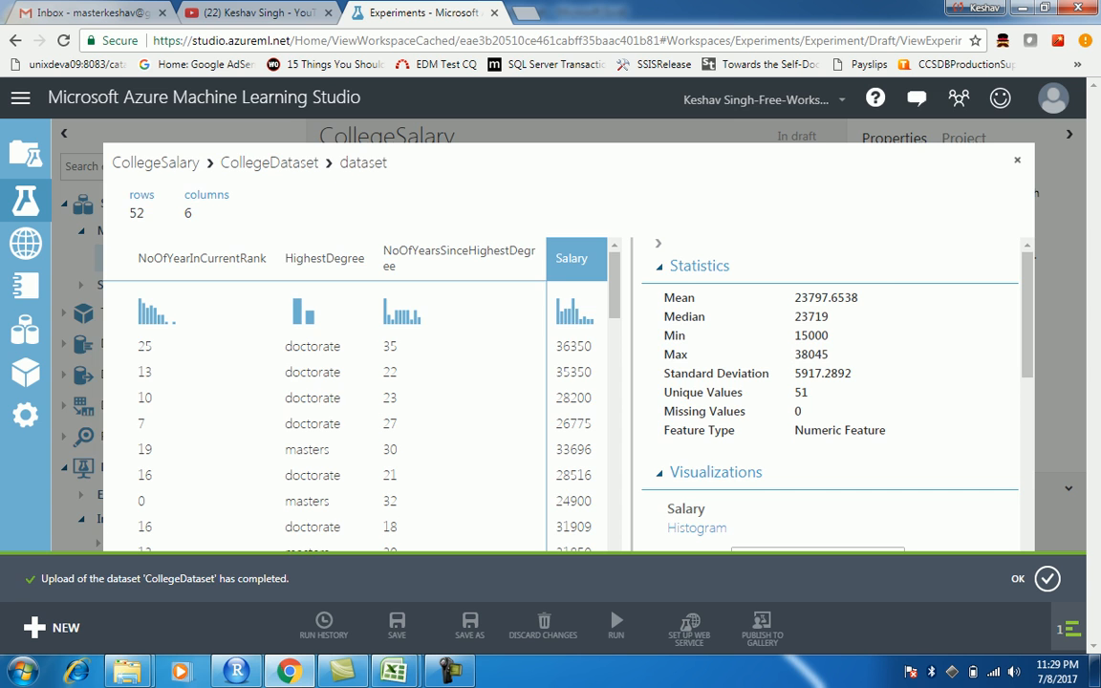
pyautogui.click(1016, 160)
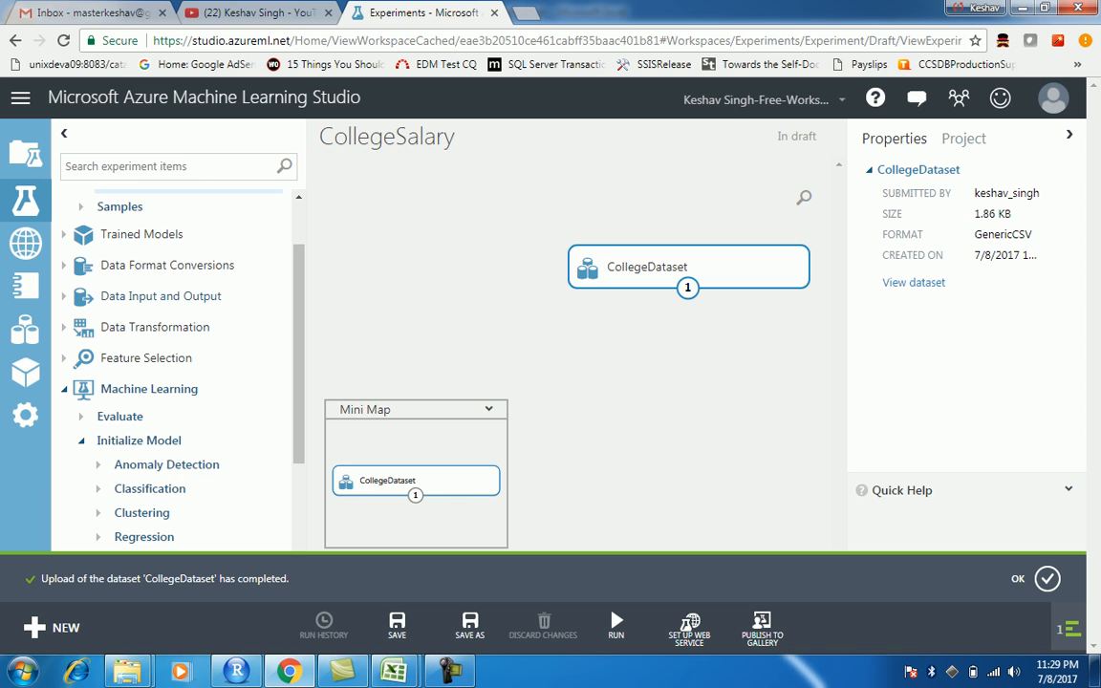
# - Add a Select Columns in Dataset module from Manipulation below CollegeDataset
pyautogui.click(157, 327)
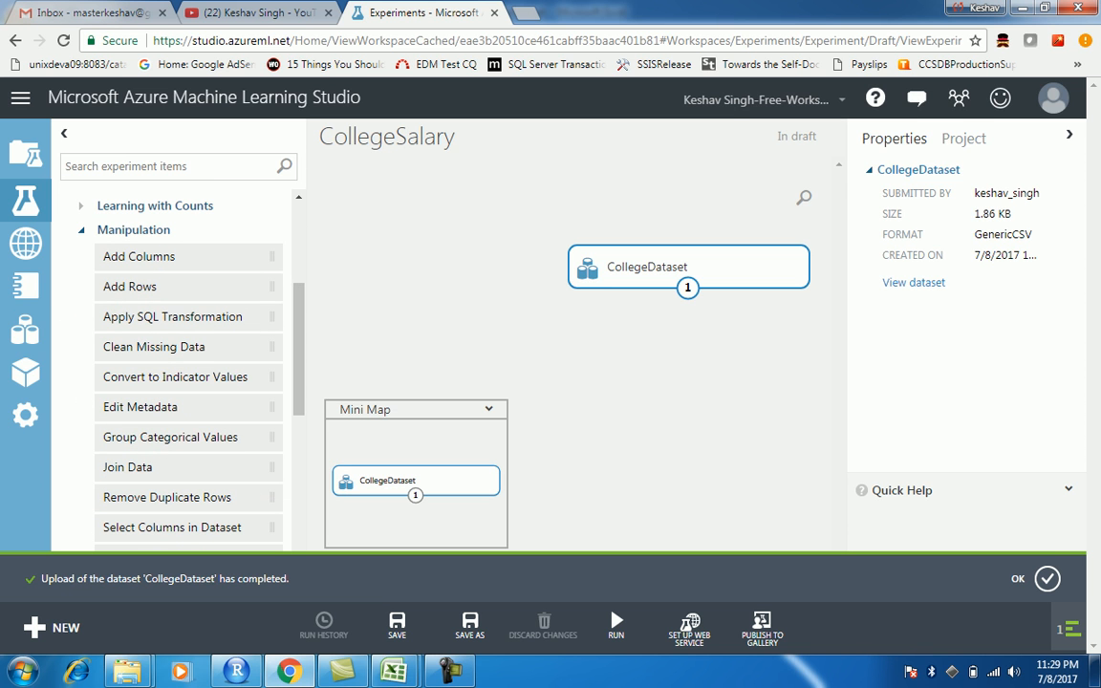
pyautogui.moveTo(171, 528); pyautogui.dragTo(688, 333)
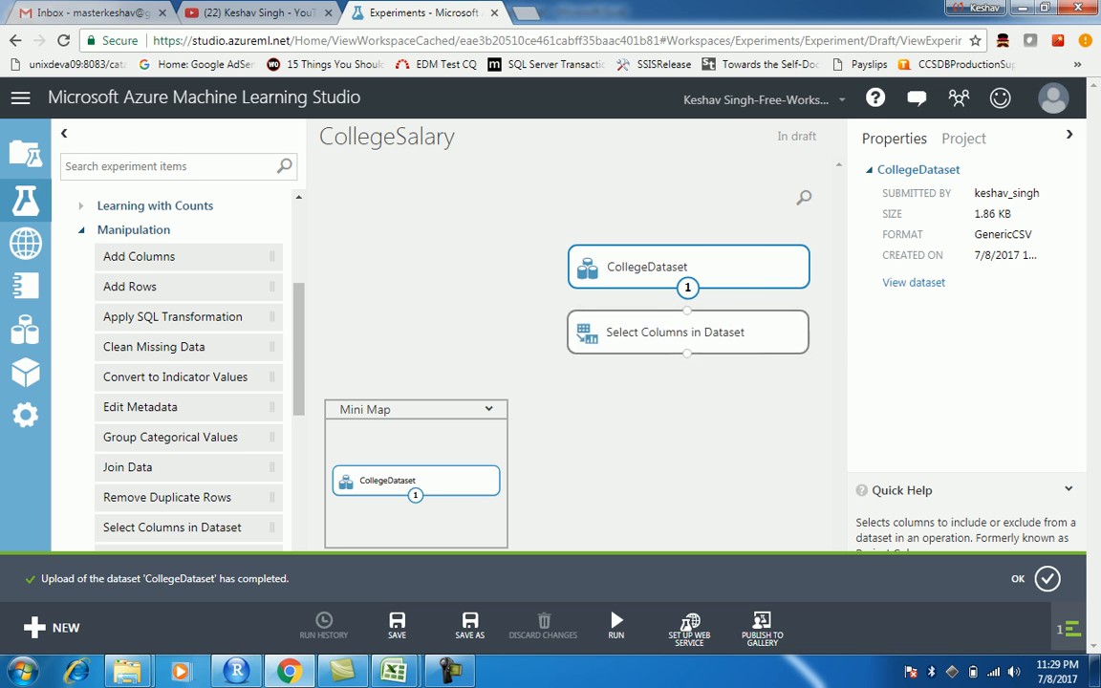
pyautogui.click(688, 333)
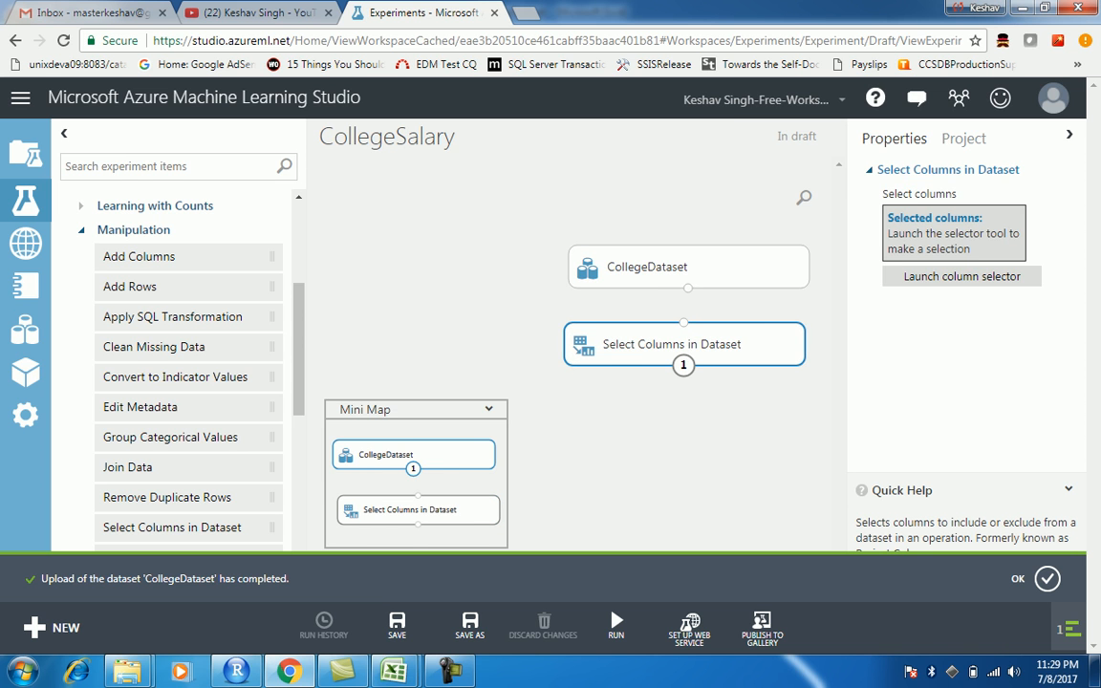
pyautogui.moveTo(684, 321)
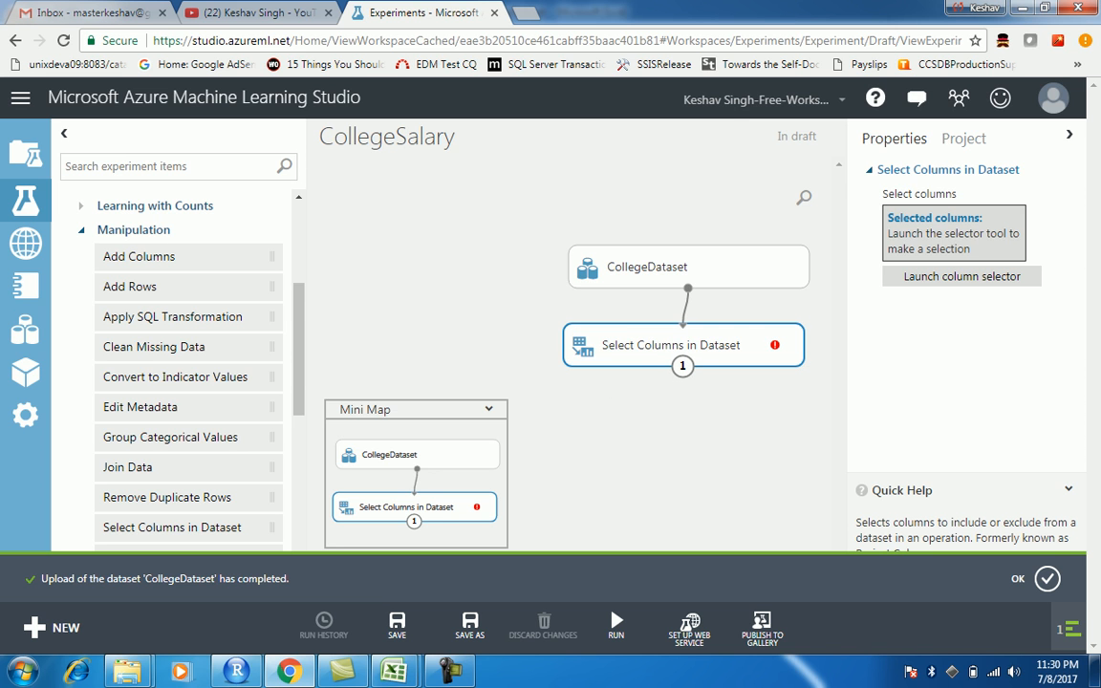
# - Choose all six columns in the column selector and confirm
pyautogui.click(961, 276)
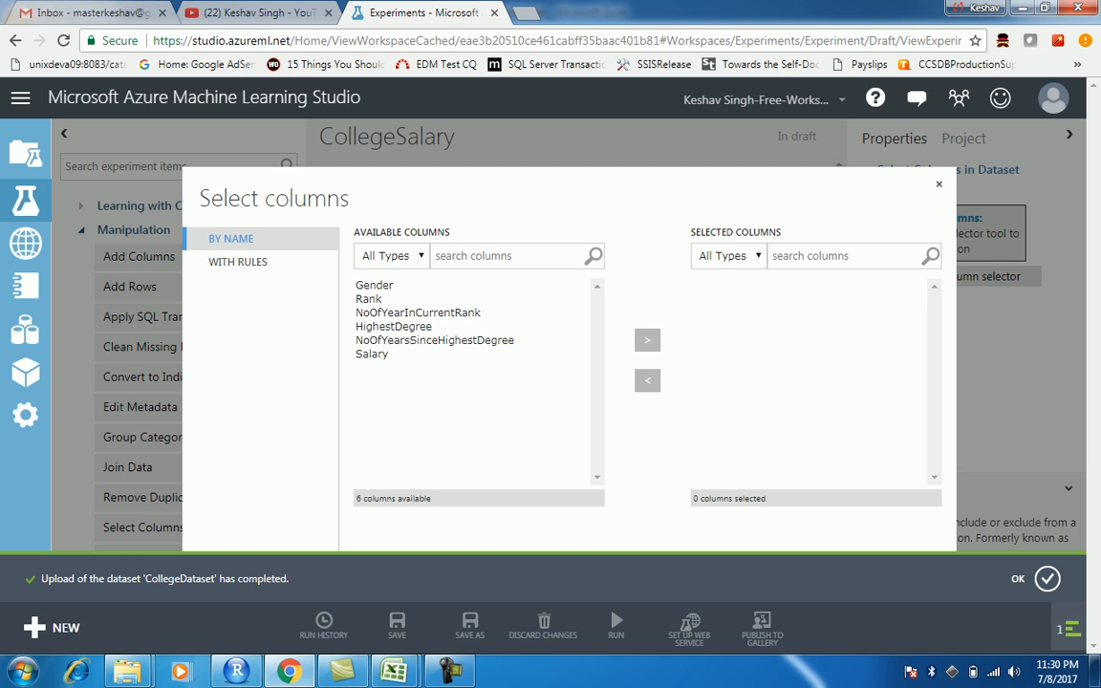
pyautogui.click(375, 285)
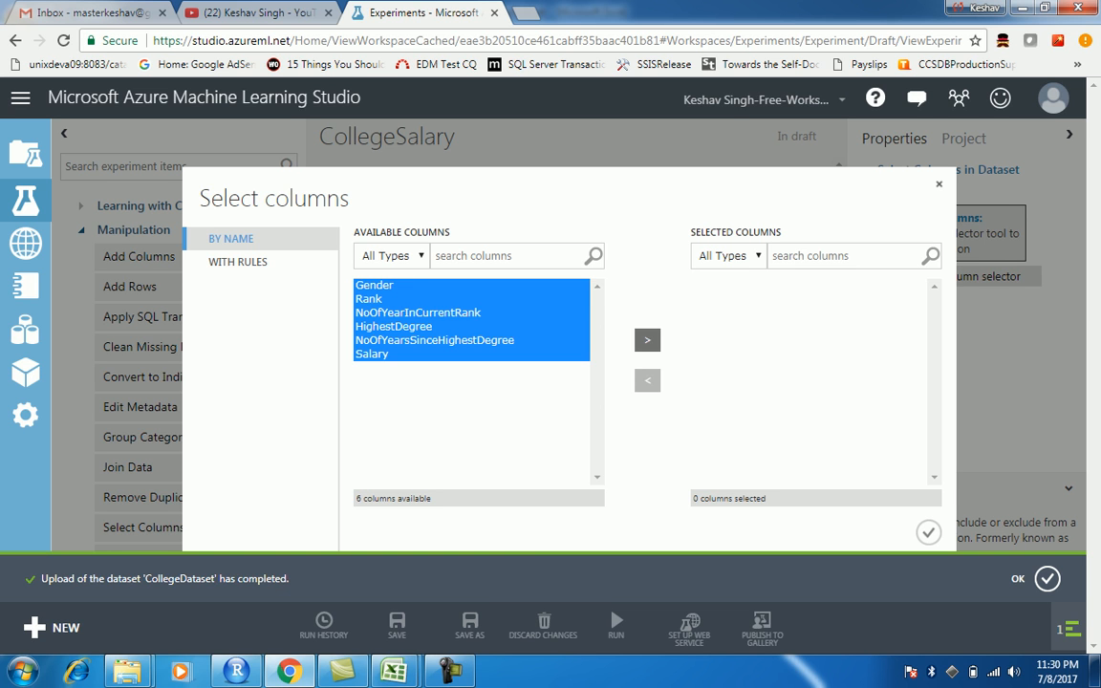
pyautogui.click(646, 340)
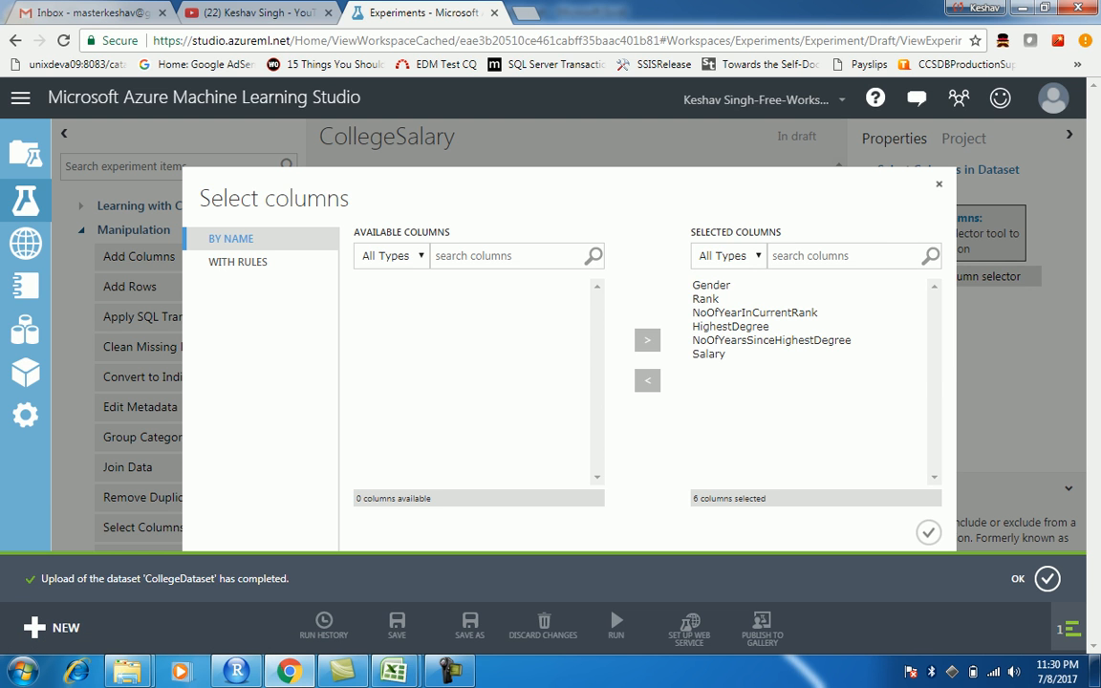
pyautogui.click(929, 531)
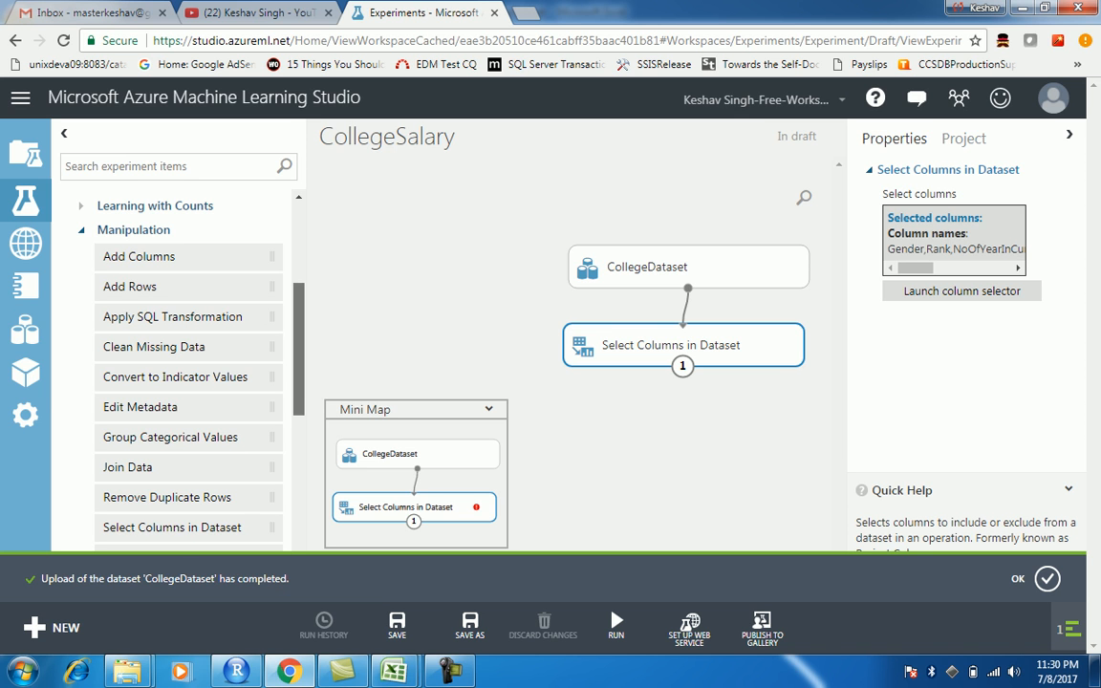
# - Add a Split Data module after Select Columns with a 0.8 row fraction
pyautogui.scroll(-3)
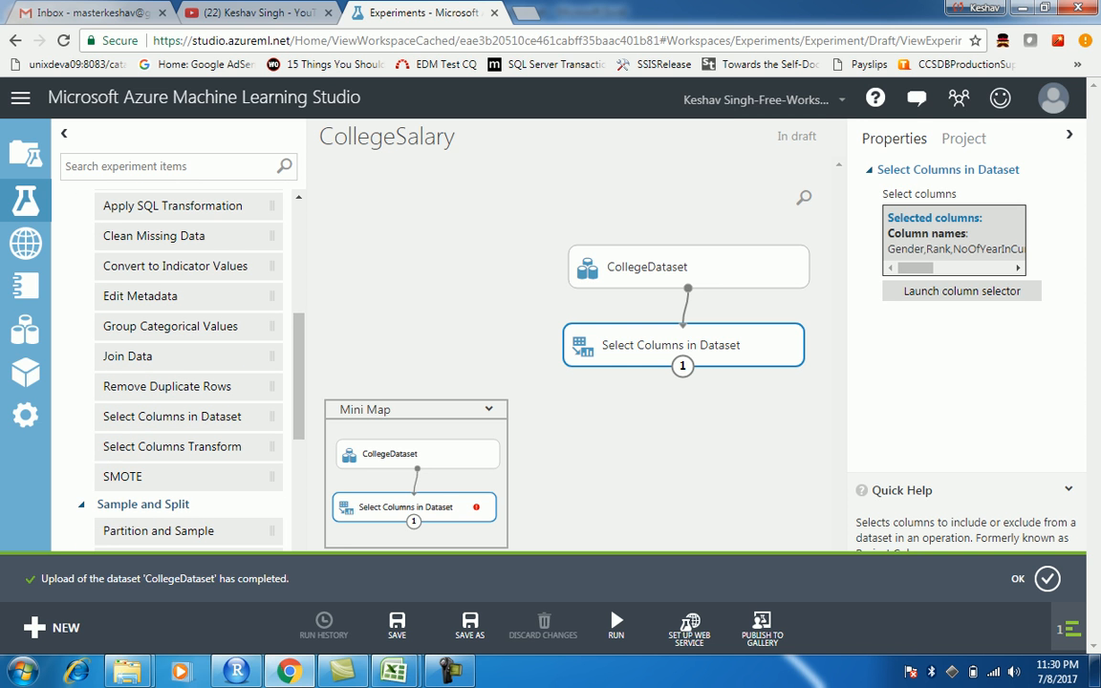
pyautogui.scroll(-3)
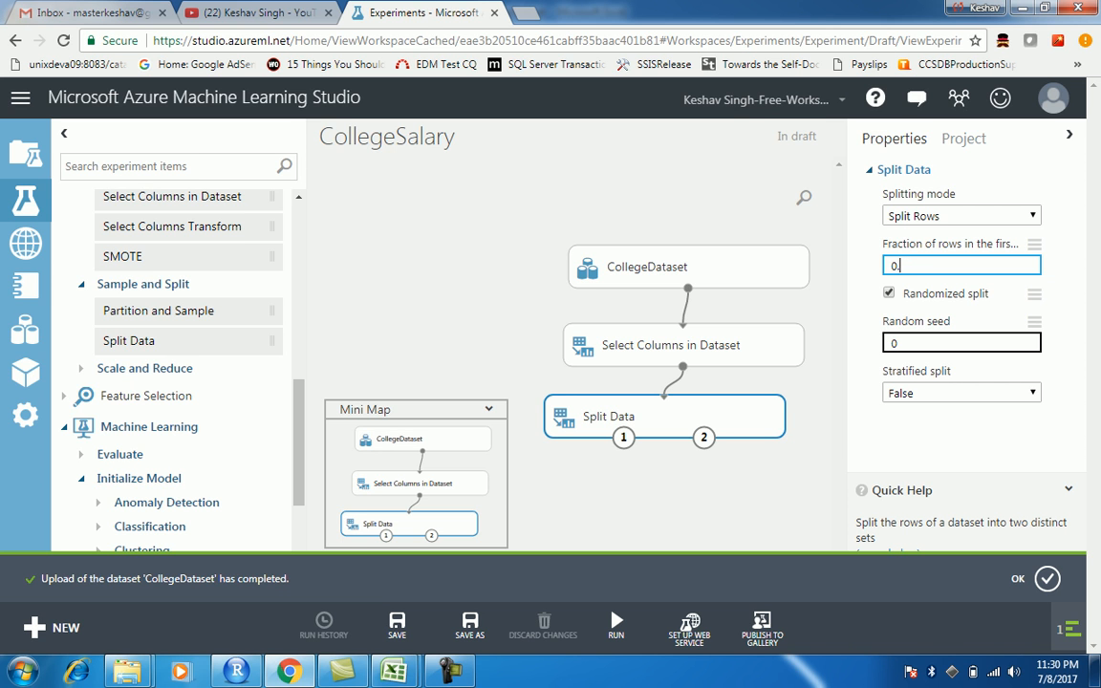
pyautogui.write('0.8')
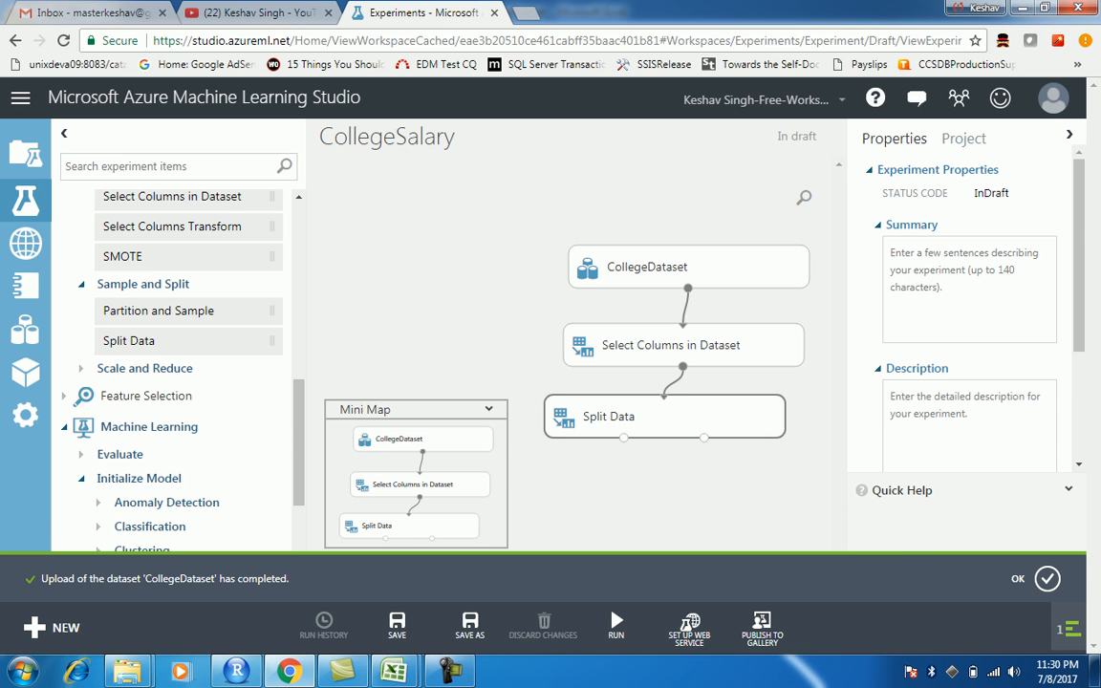
pyautogui.click(663, 417)
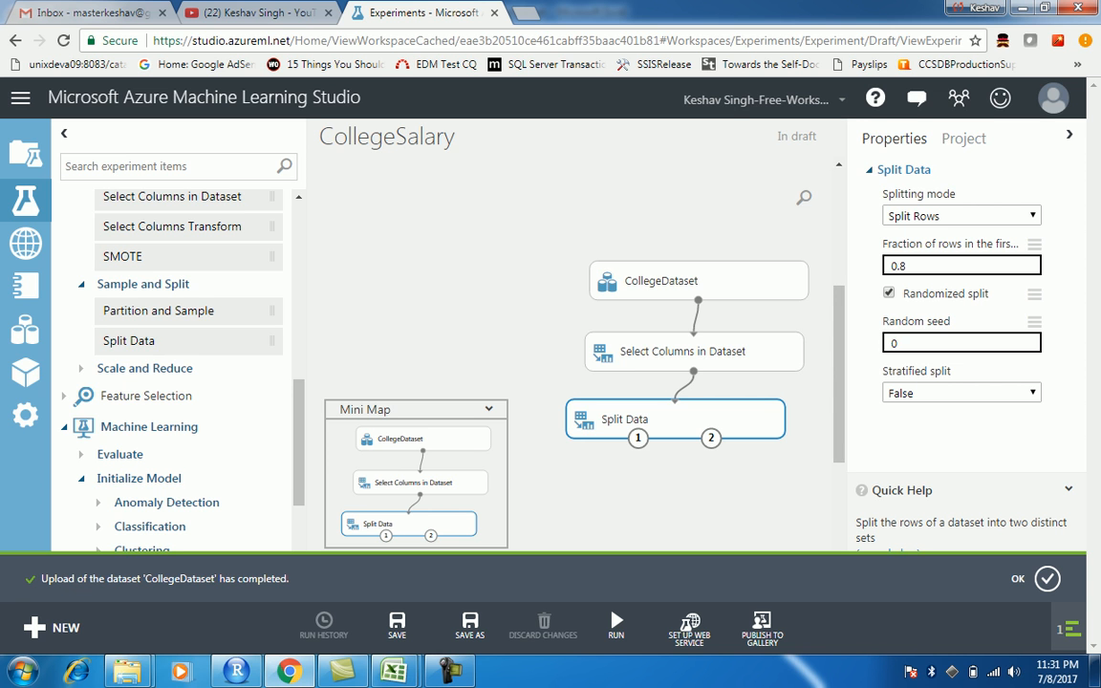
pyautogui.scroll(-3)
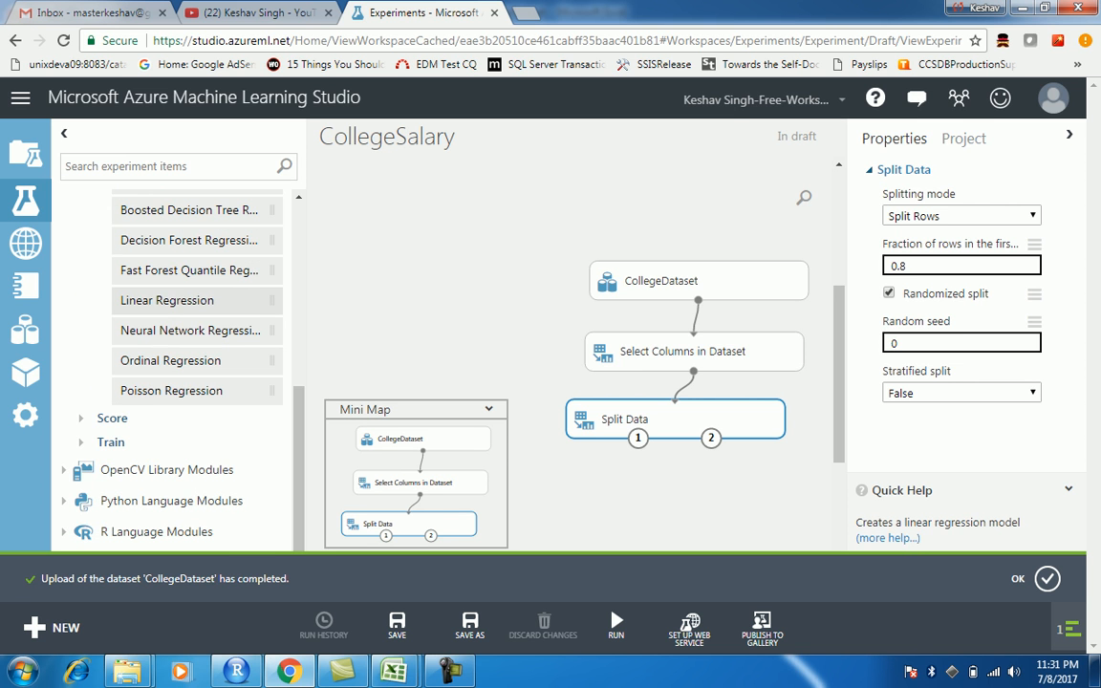
# - Add a Linear Regression model to the canvas and expand the Train modules
pyautogui.moveTo(166, 300); pyautogui.dragTo(446, 308)
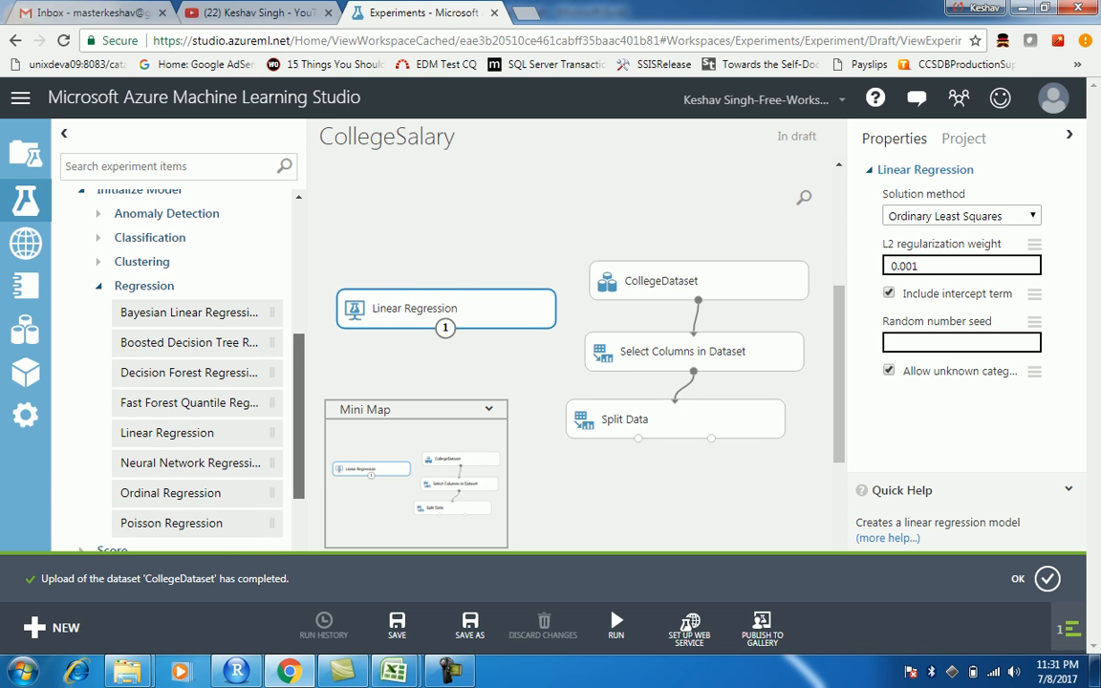
pyautogui.click(100, 285)
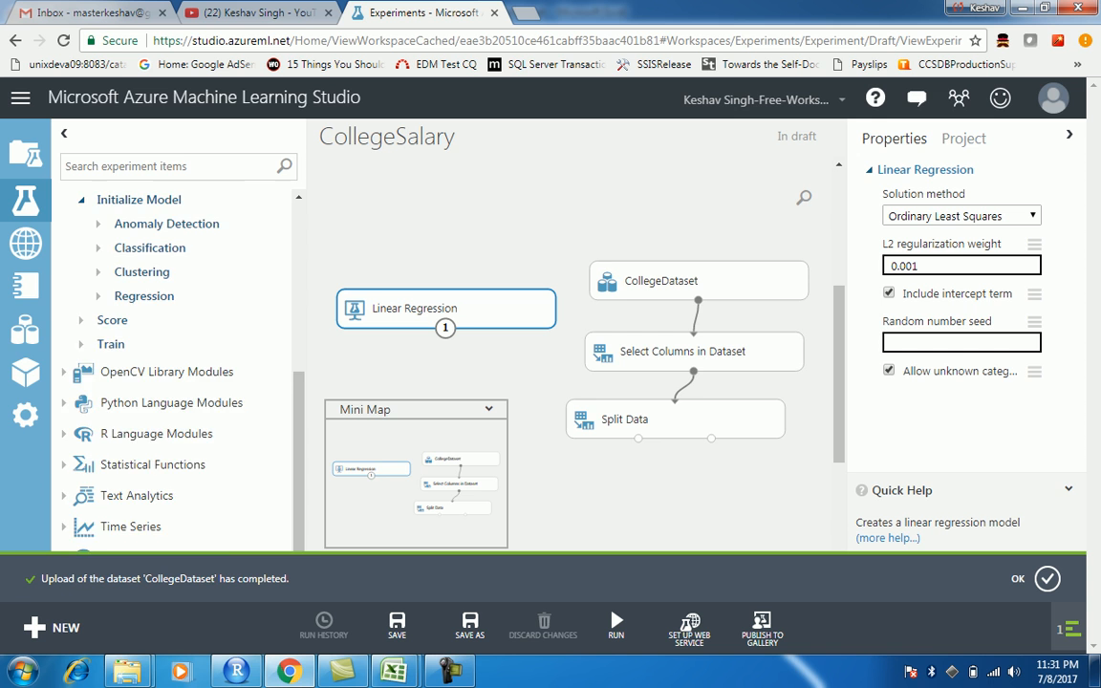
pyautogui.scroll(-3)
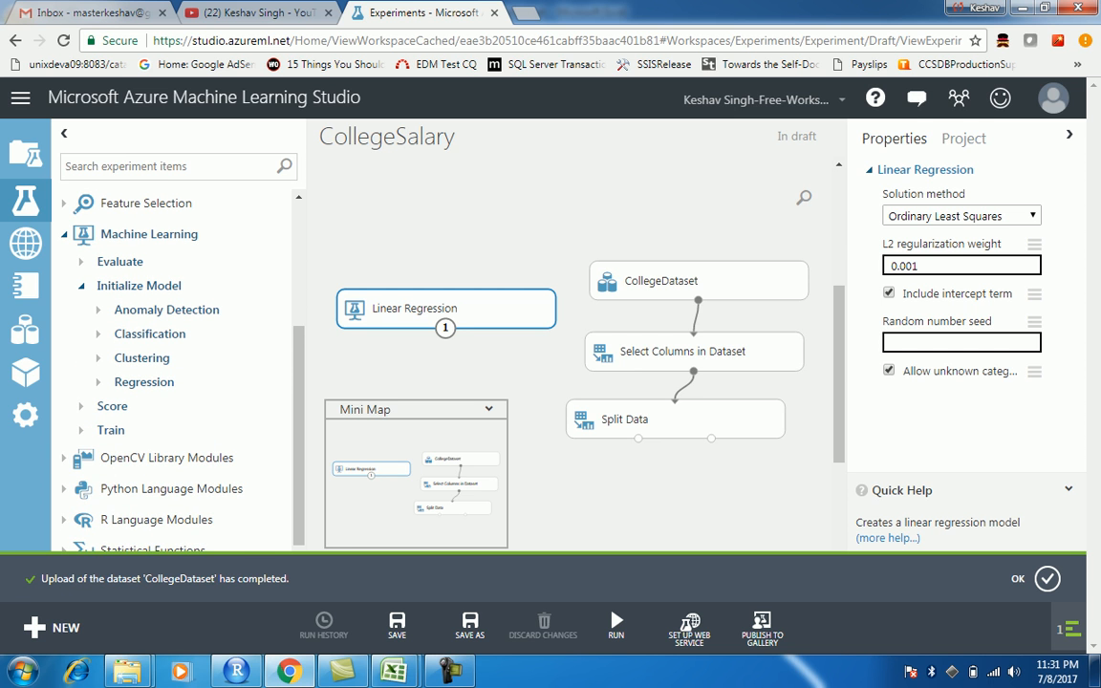
pyautogui.click(111, 428)
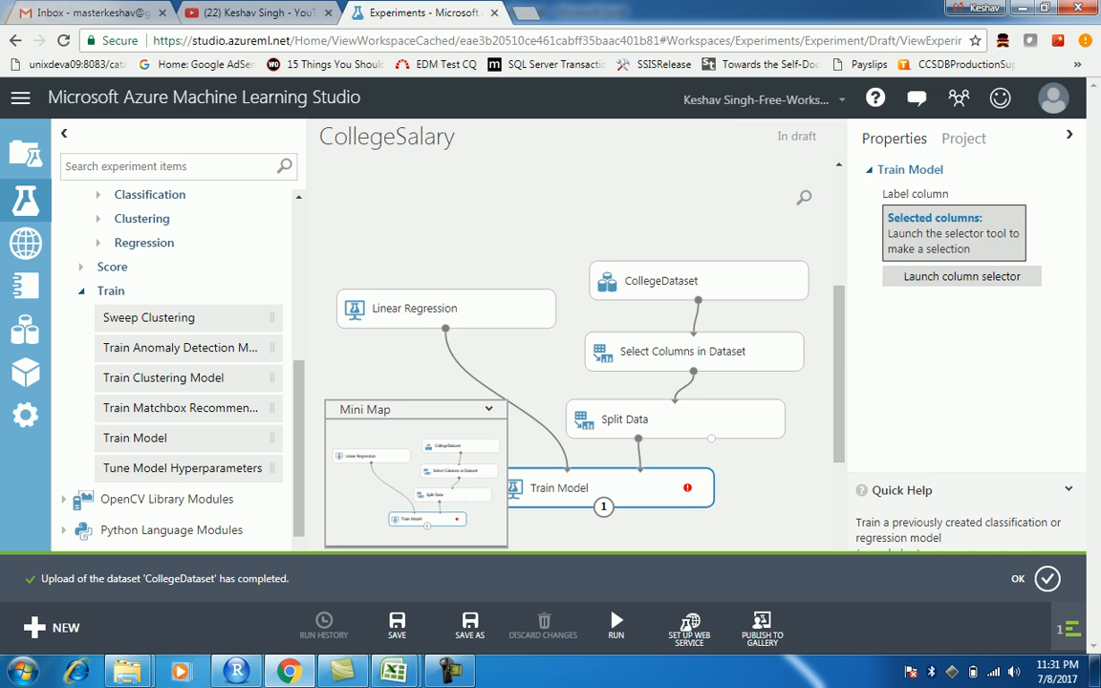
# - Set Salary as the Train Model label column
pyautogui.rightClick(558, 487)
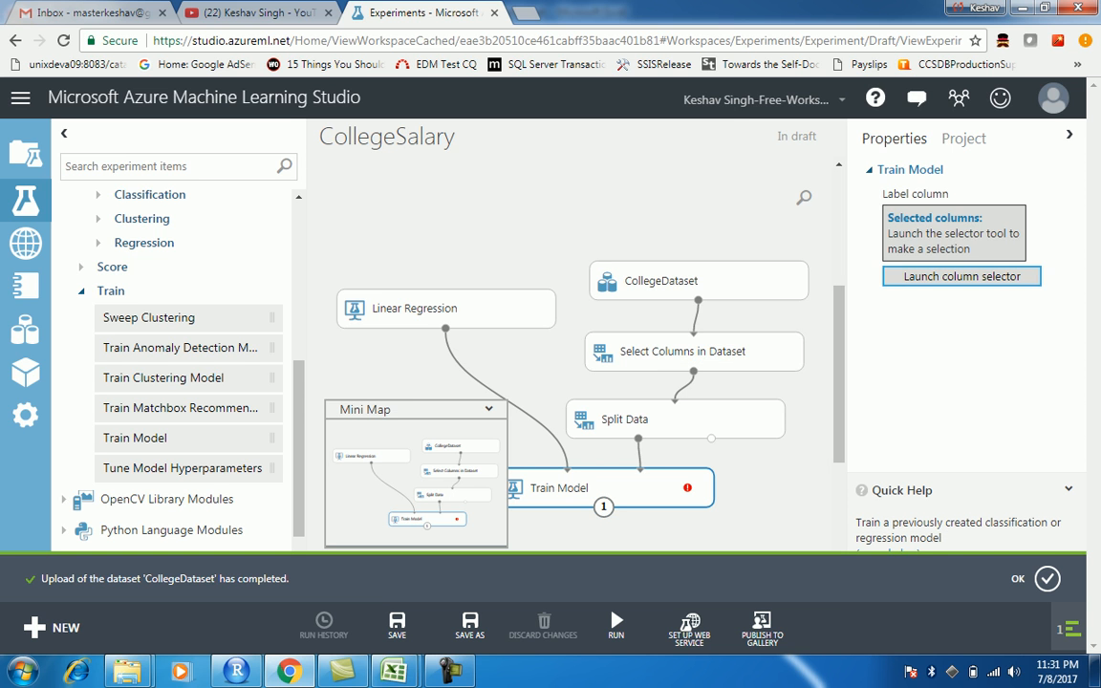
pyautogui.click(959, 276)
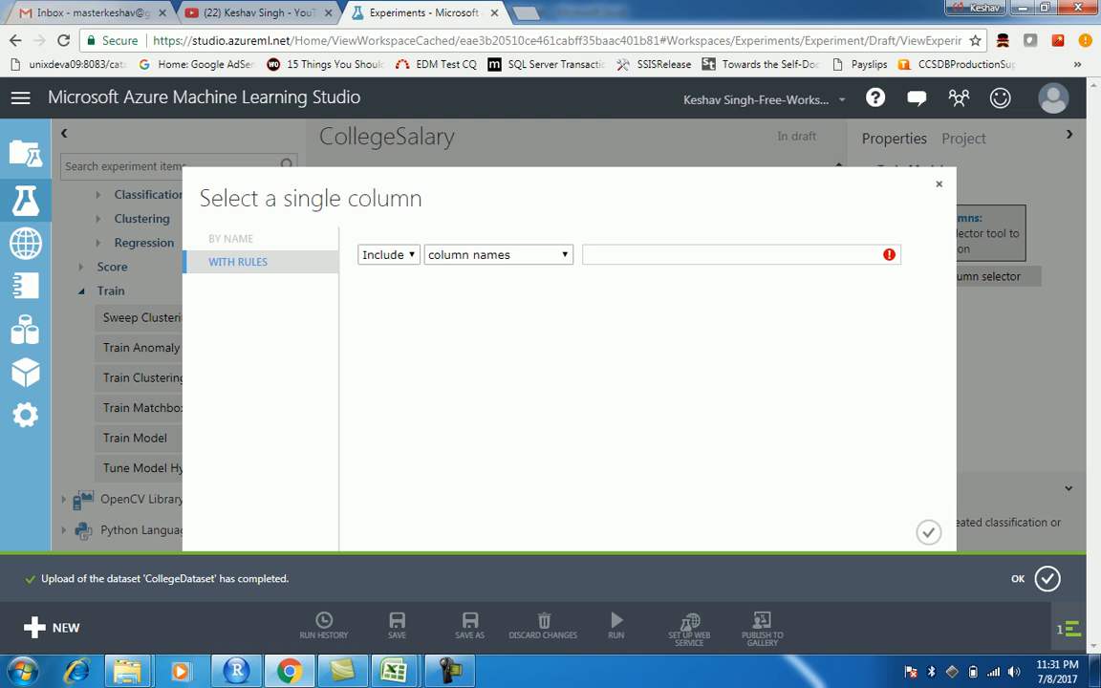
pyautogui.write('Sa')
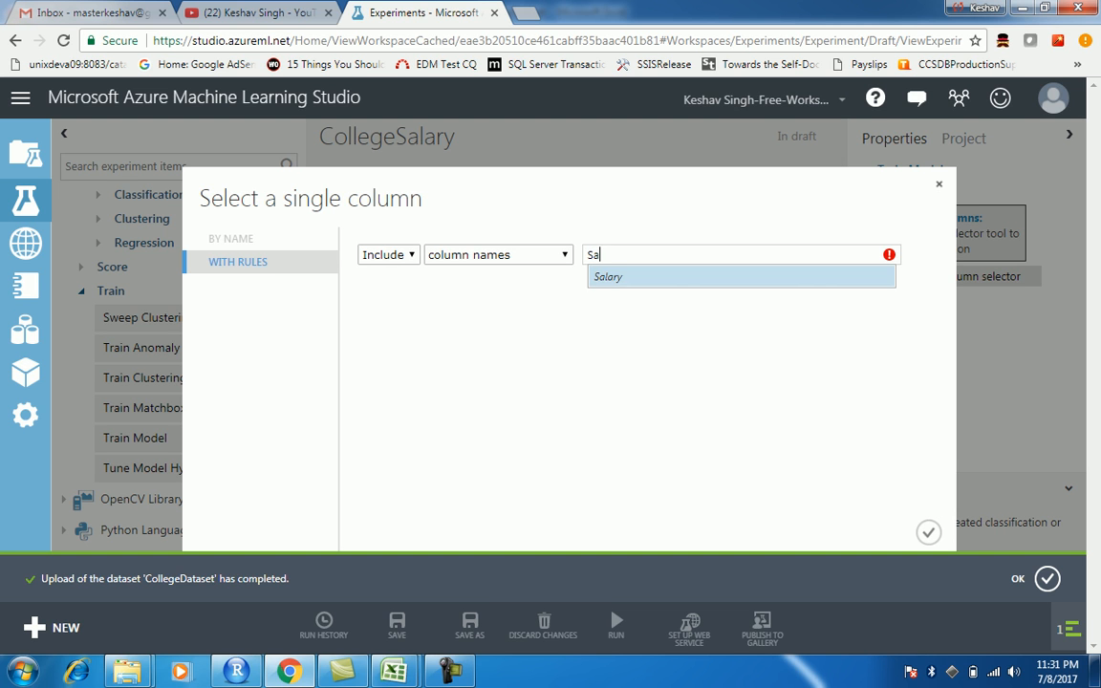
pyautogui.click(608, 277)
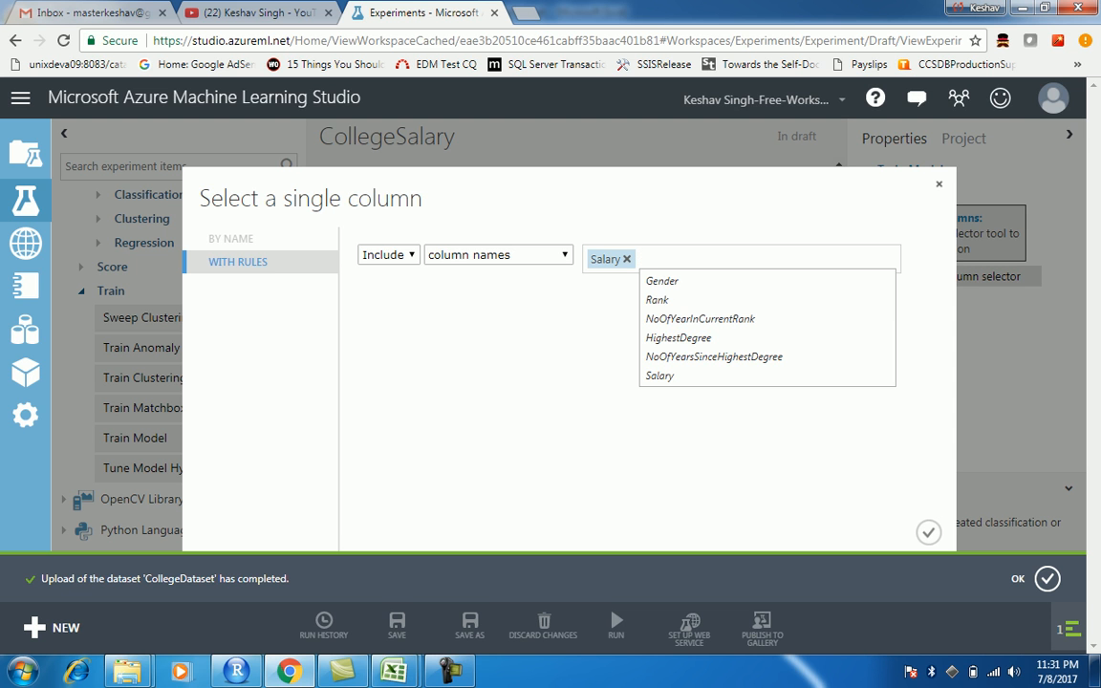
pyautogui.click(928, 531)
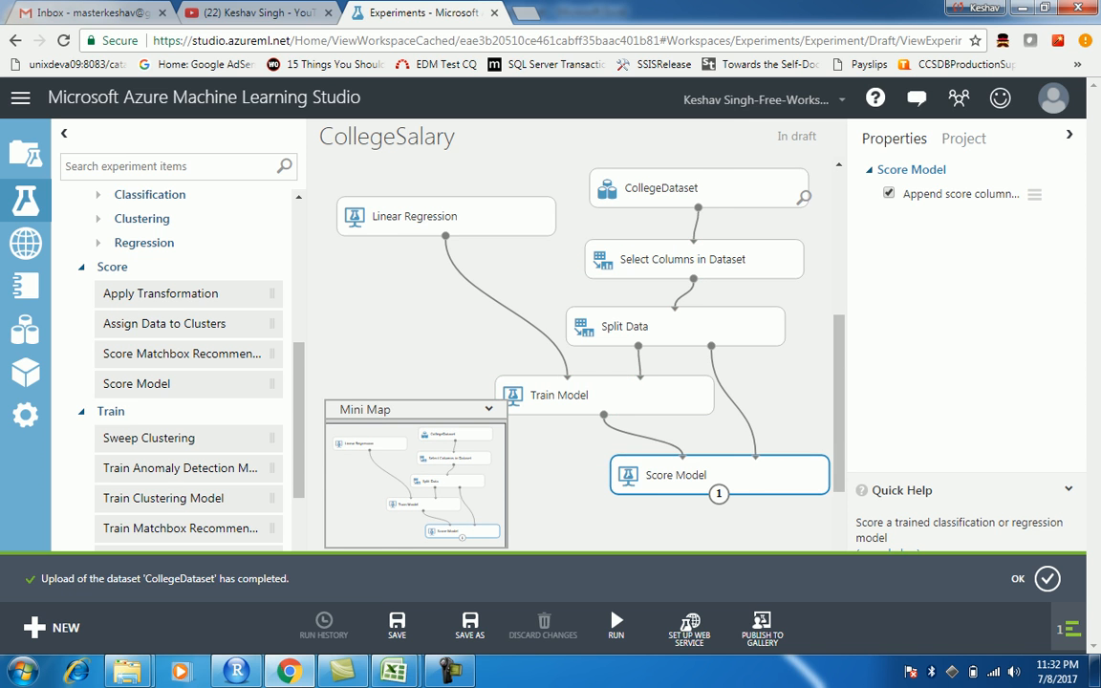
# - Scroll the canvas to make room for the Evaluate Model module below Score Model
pyautogui.scroll(-3)
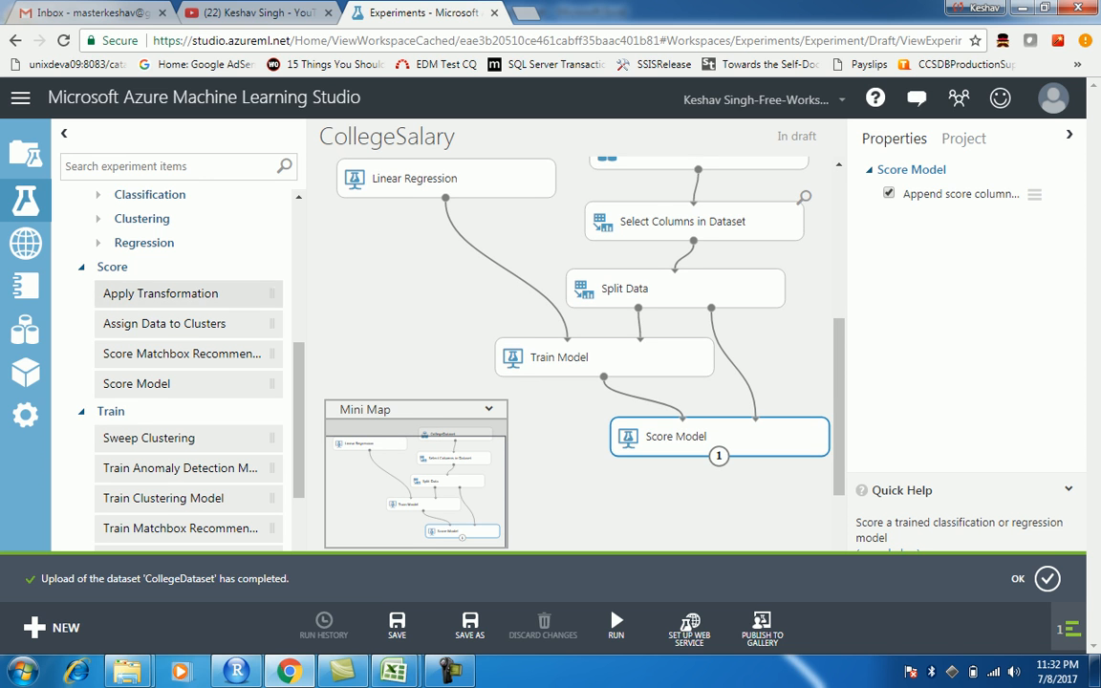
pyautogui.scroll(-3)
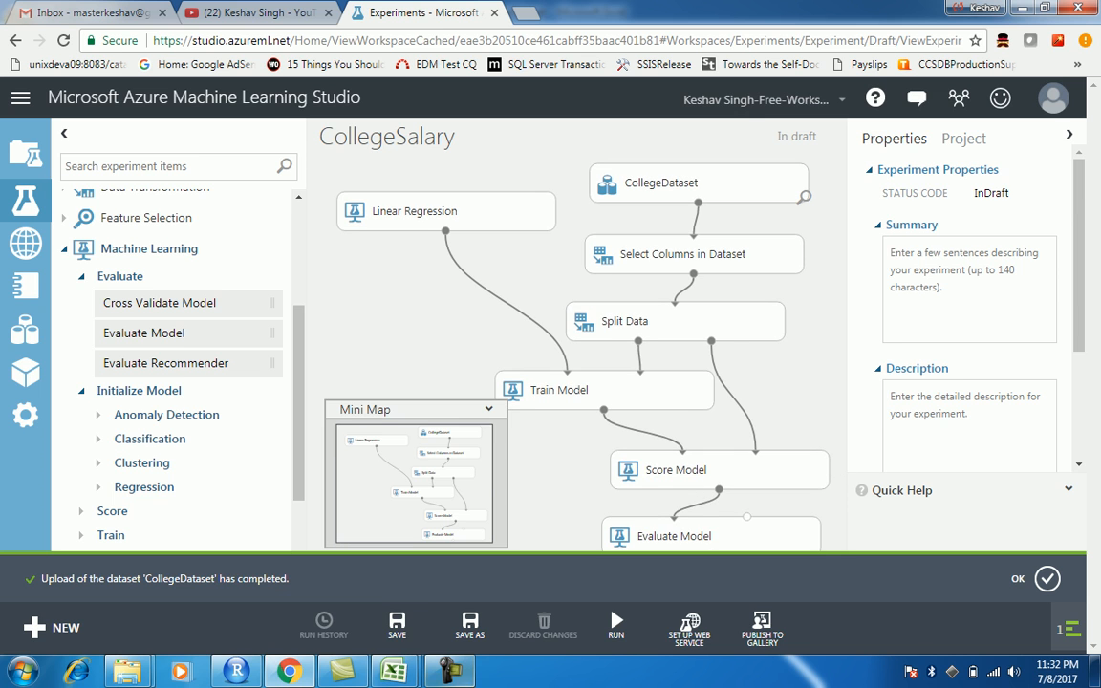
# - Save the CollegeSalary experiment draft and run the whole pipeline
pyautogui.click(397, 626)
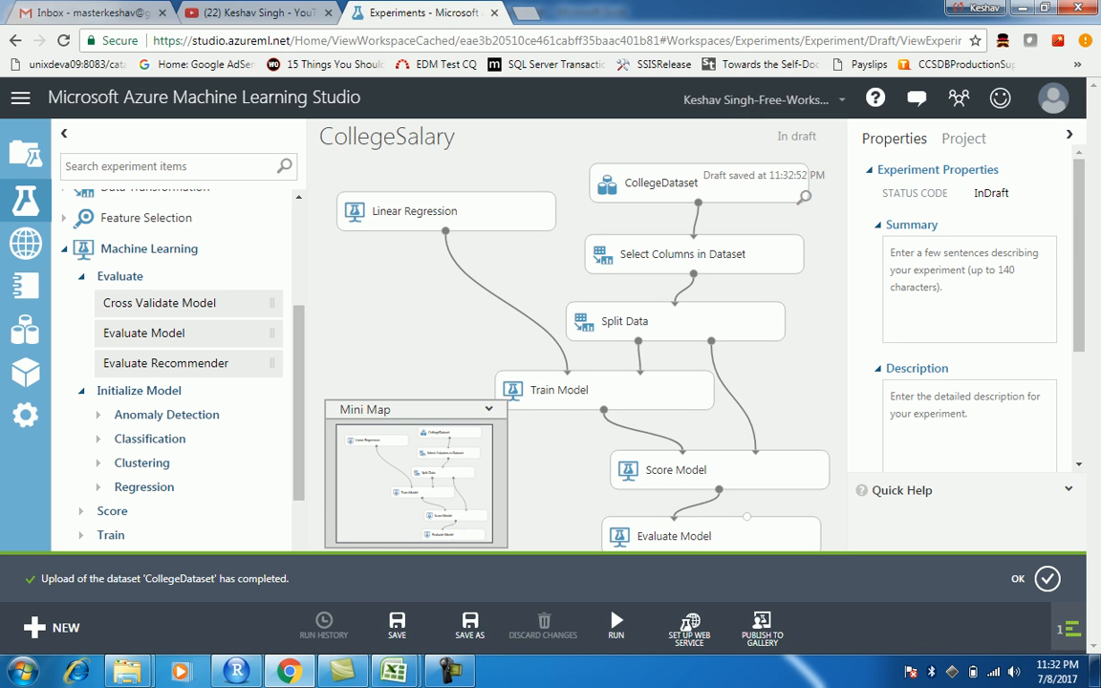
pyautogui.click(688, 627)
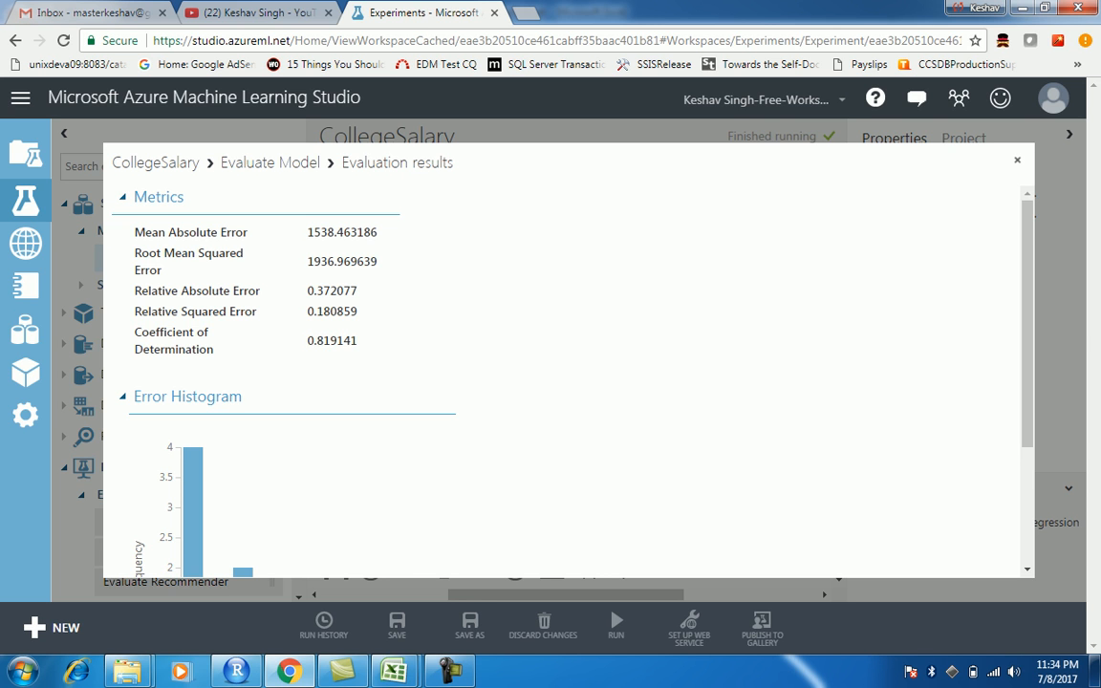
# - Note the 0.819 coefficient of determination and close the evaluation results window
pyautogui.doubleClick(333, 340)
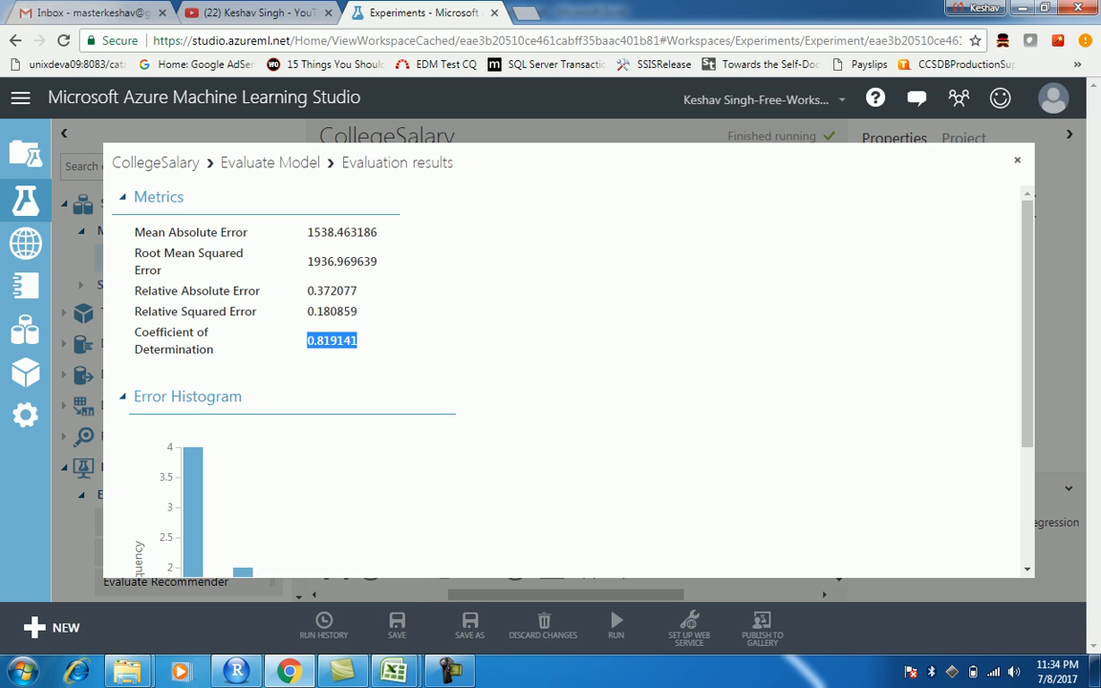
pyautogui.scroll(-3)
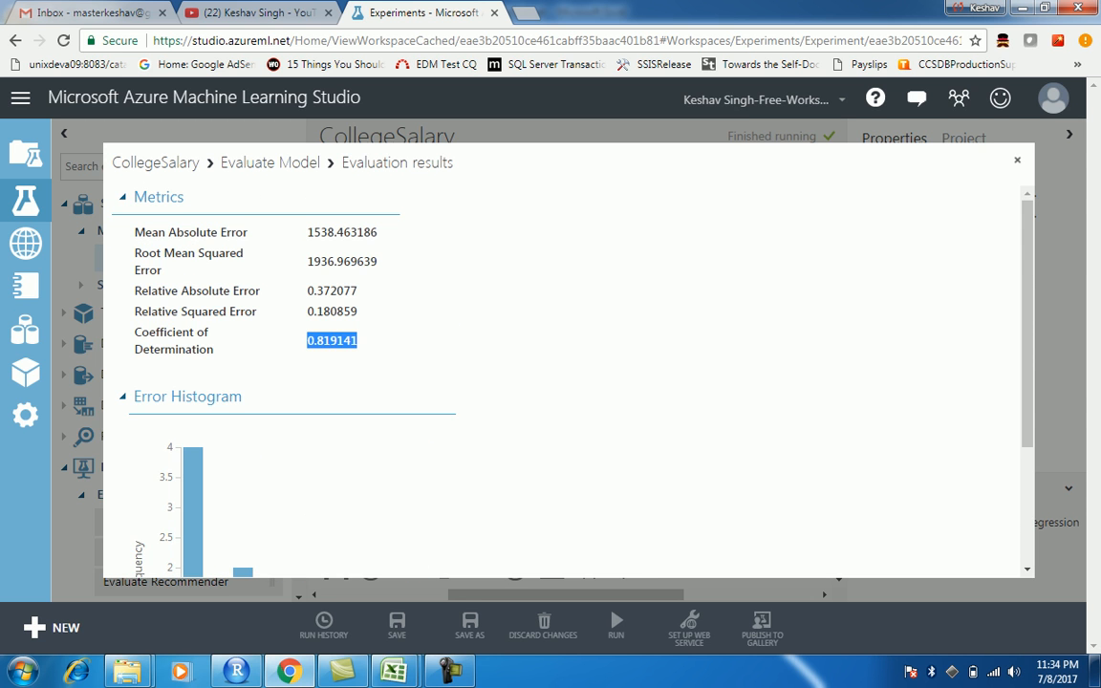
pyautogui.click(1017, 160)
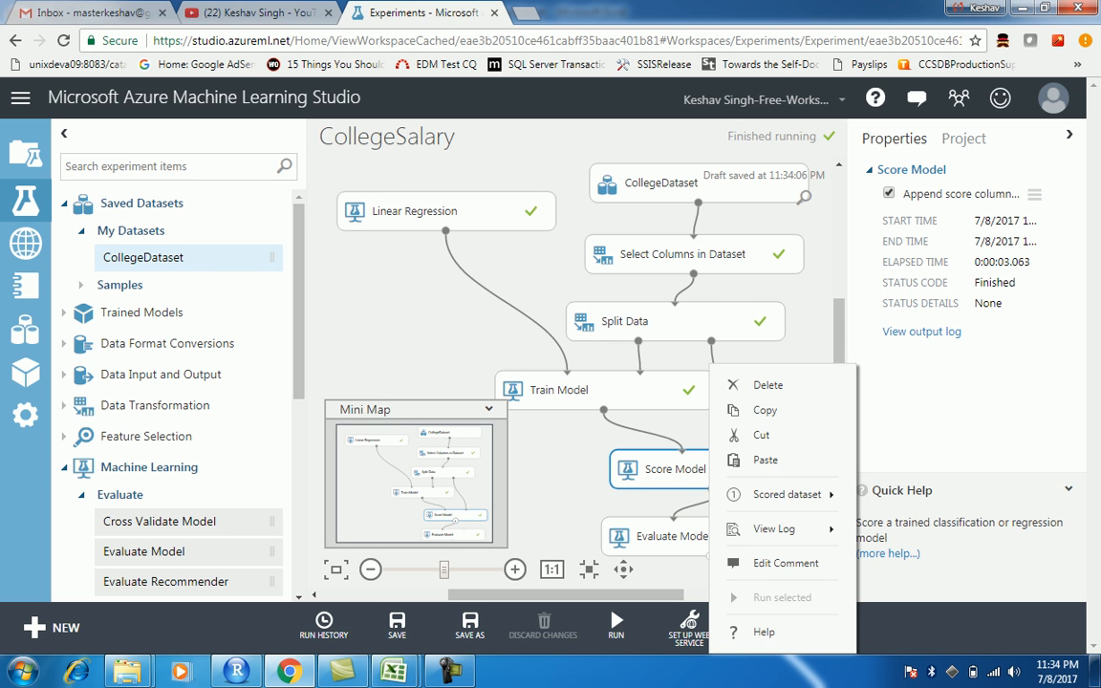
pyautogui.moveTo(787, 493)
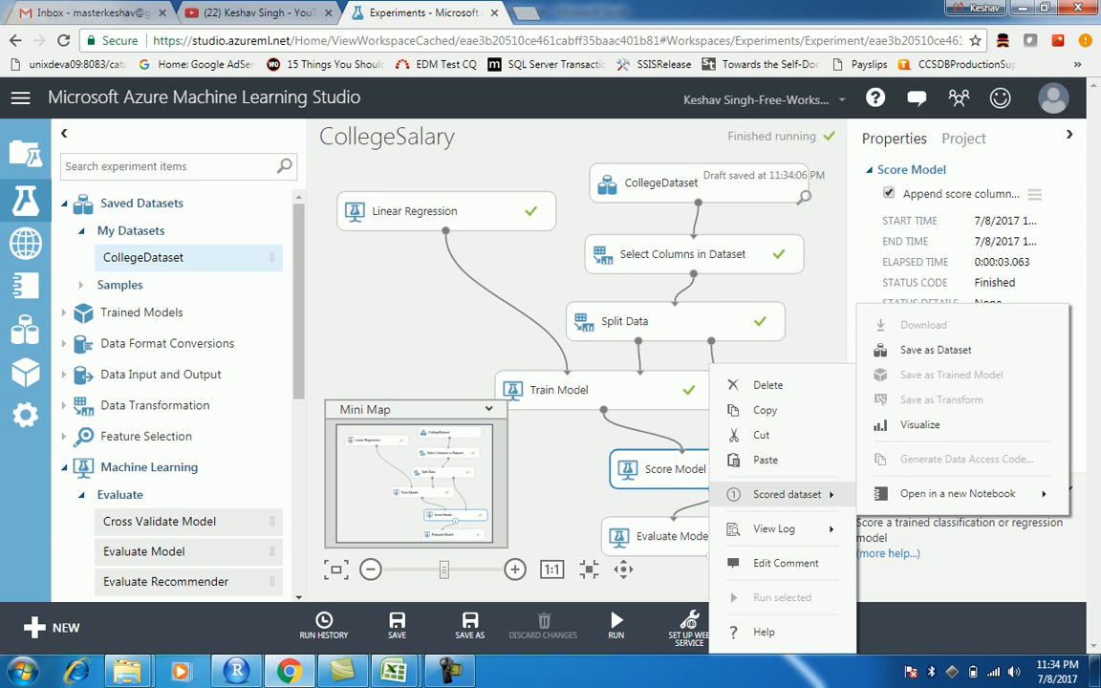
pyautogui.moveTo(919, 424)
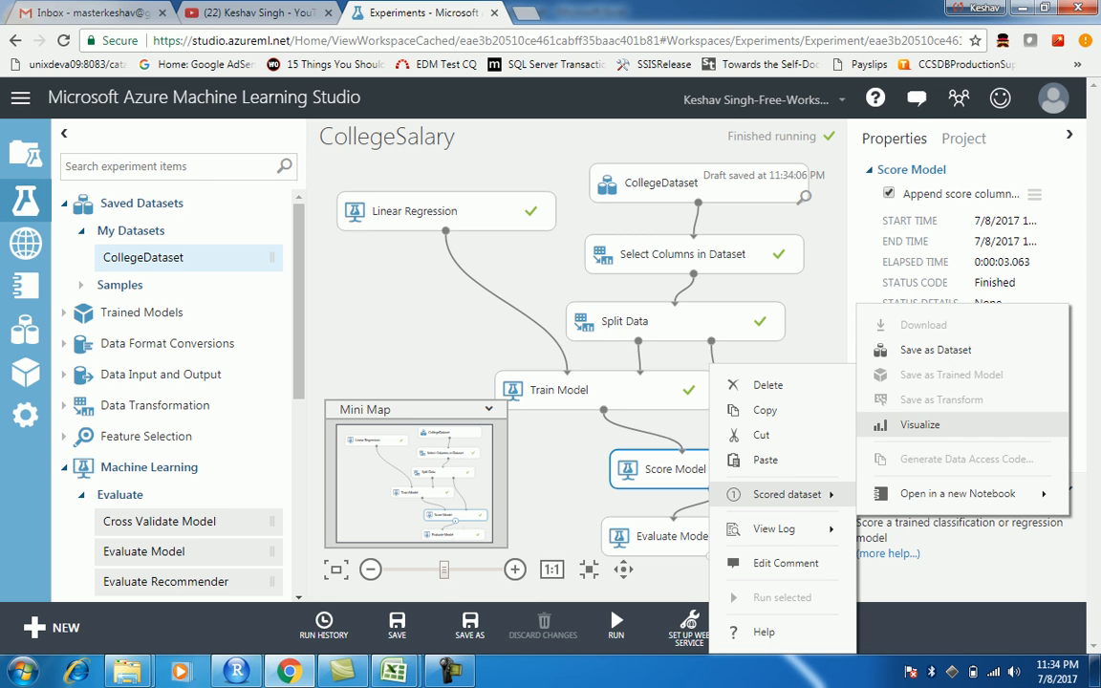
# - Visualize Score Model's scored dataset and view Scored Labels statistics (mean 24,474)
pyautogui.click(919, 424)
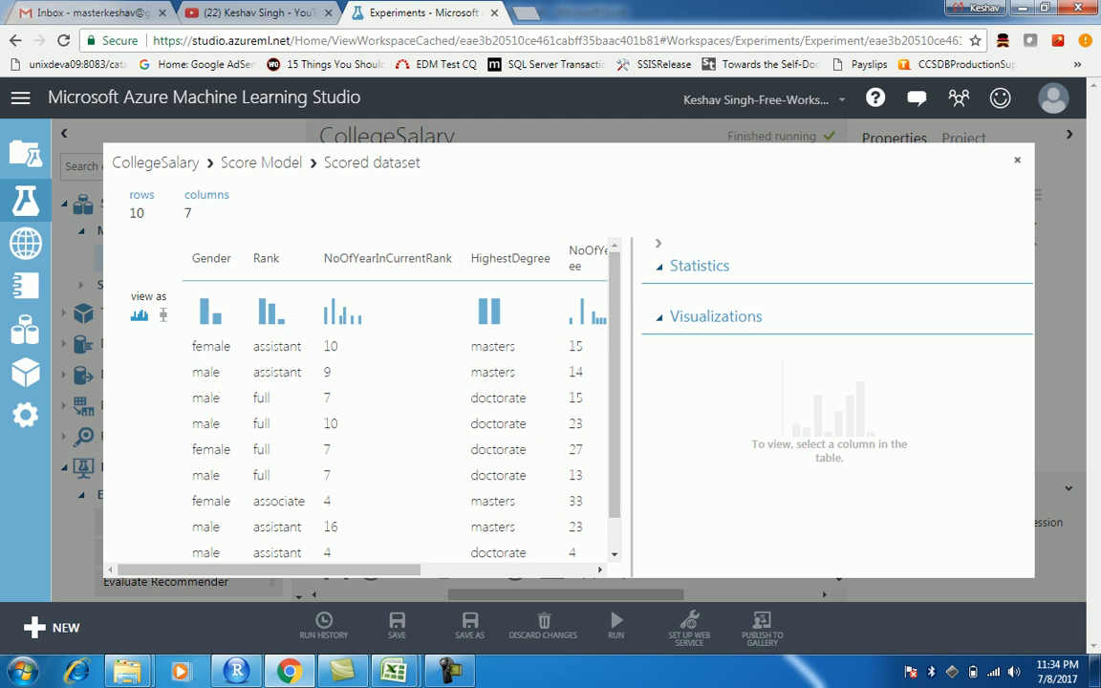
pyautogui.hscroll(3)
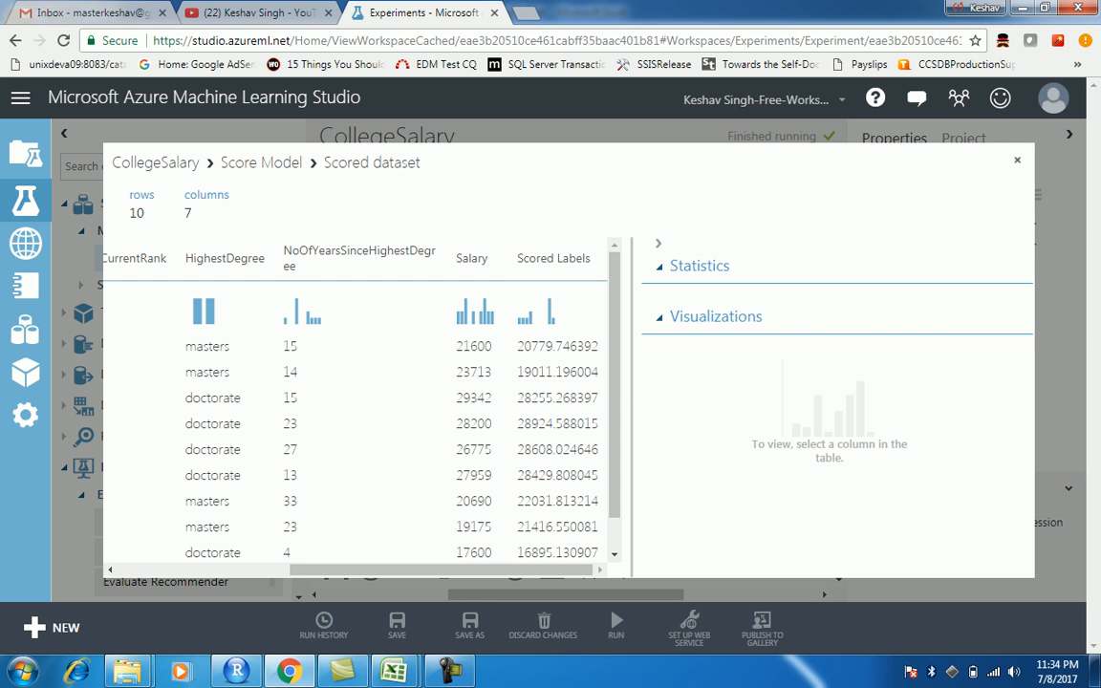
pyautogui.click(554, 258)
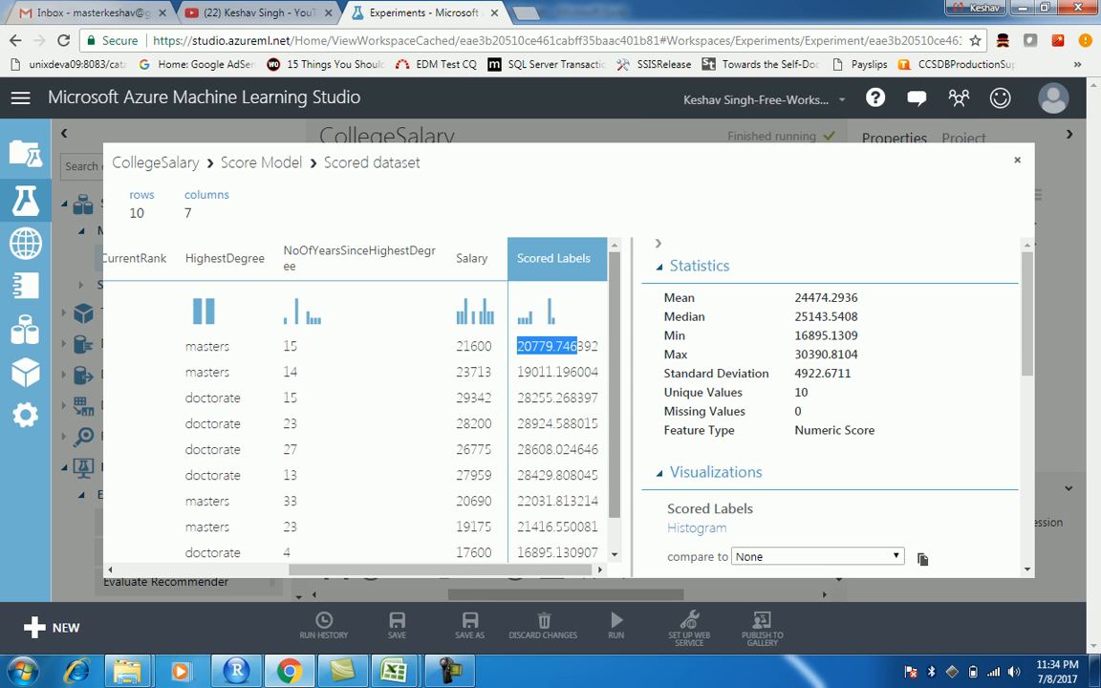
pyautogui.scroll(-3)
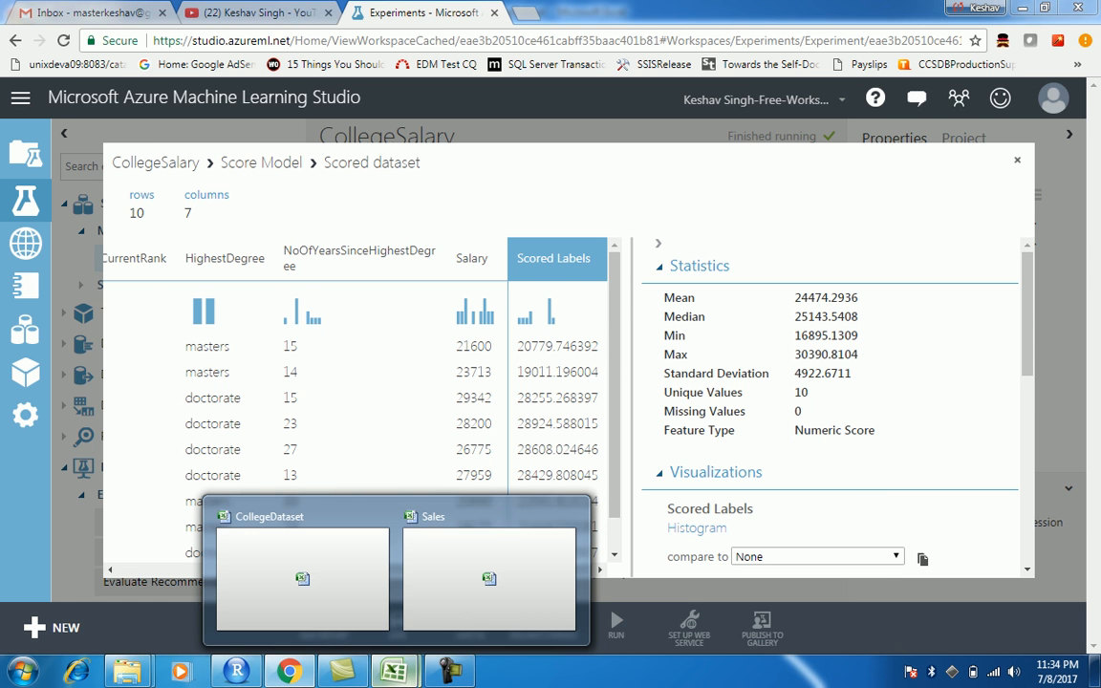
pyautogui.click(302, 577)
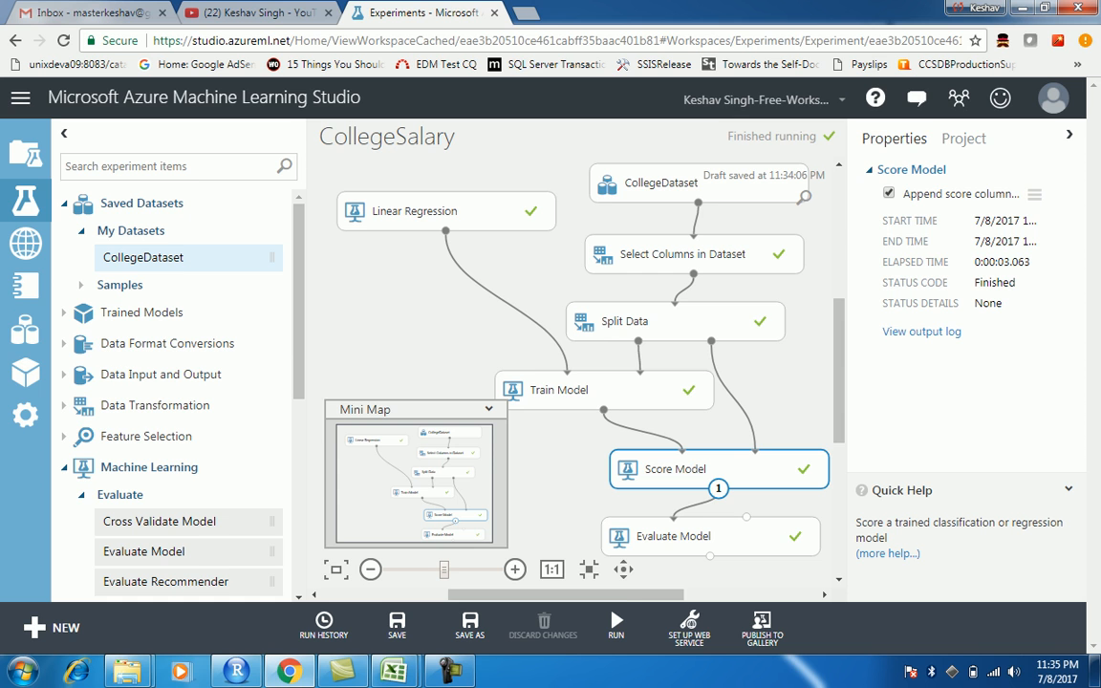
# - Close the scored dataset and bring up the Set Up Web Service options
pyautogui.click(688, 627)
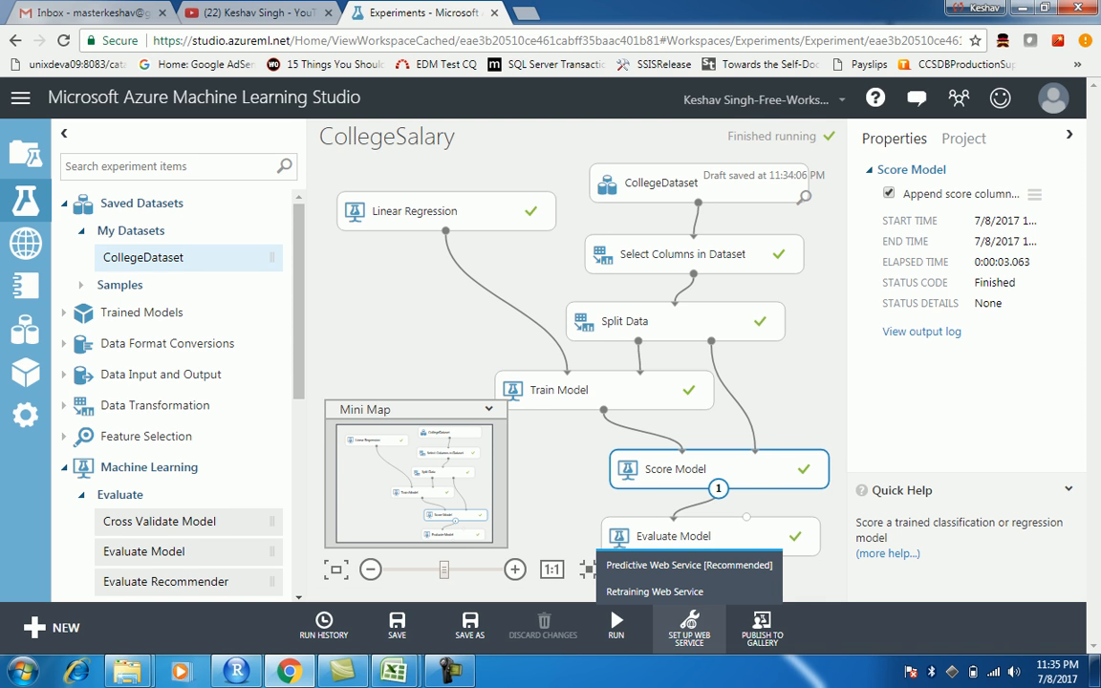